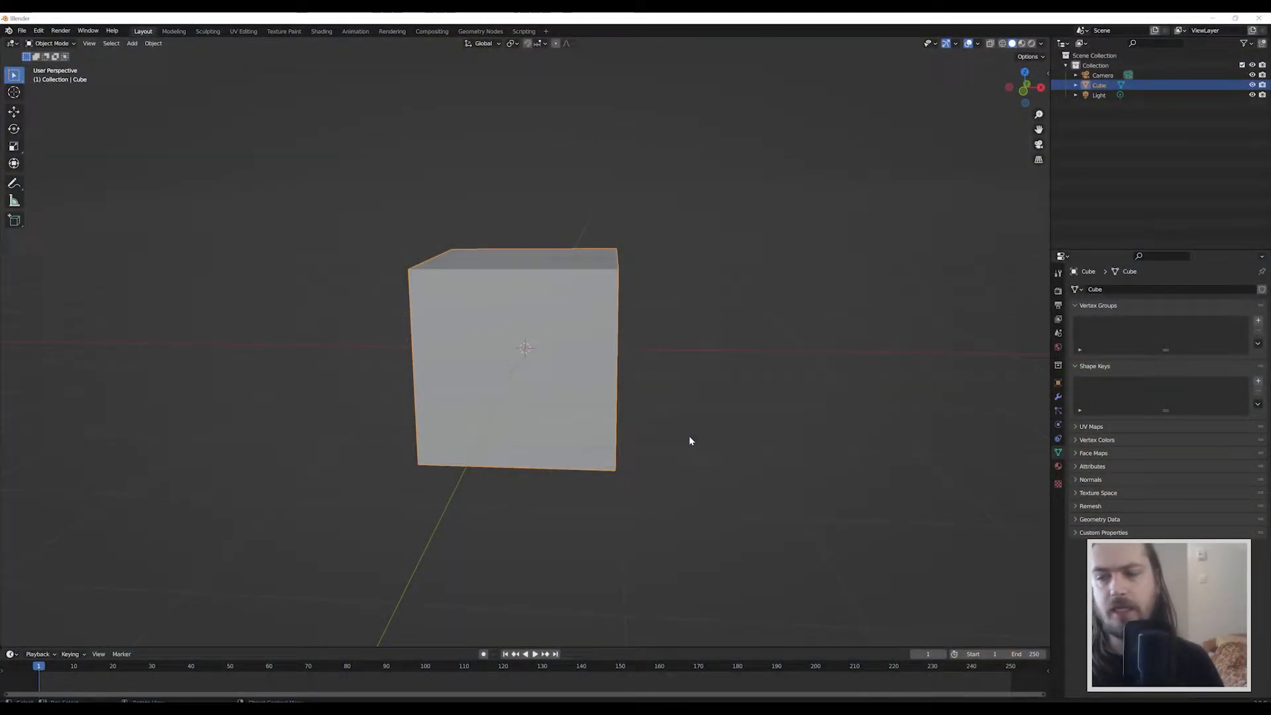
Step: Delete the default cube, camera and light, then add a fresh cube to the empty scene
scroll("down", 3)
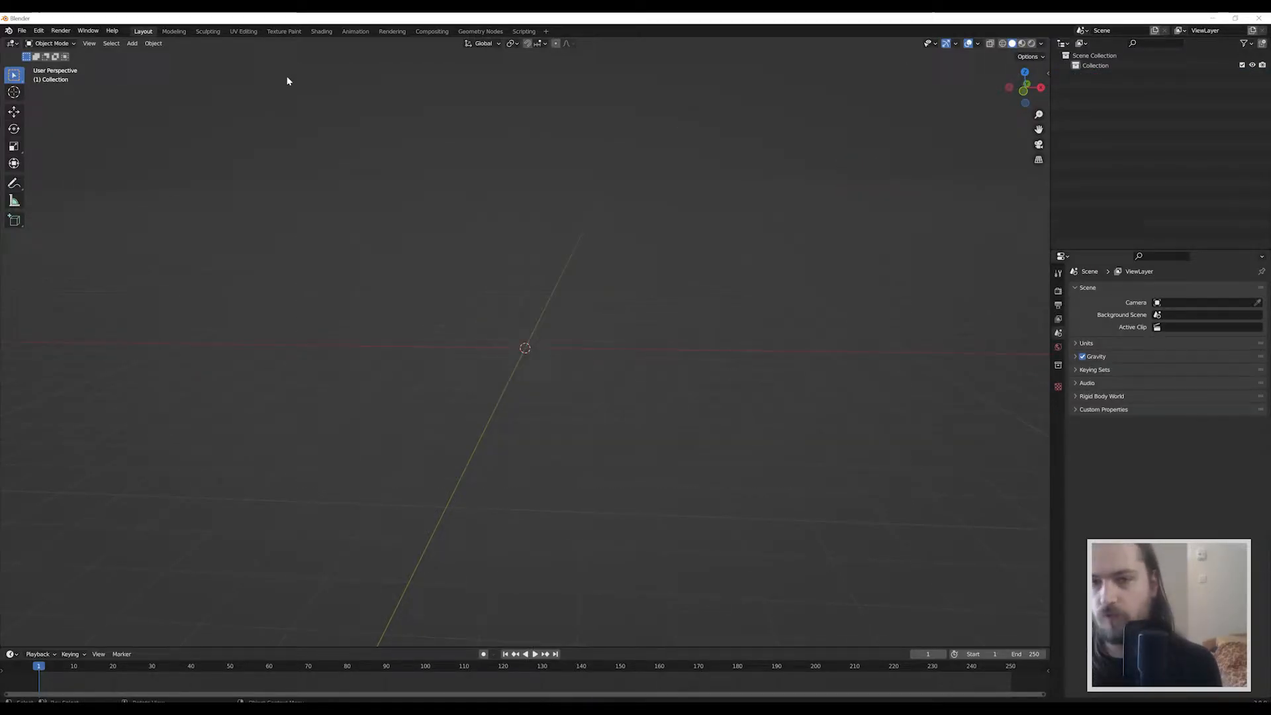
left_click(133, 43)
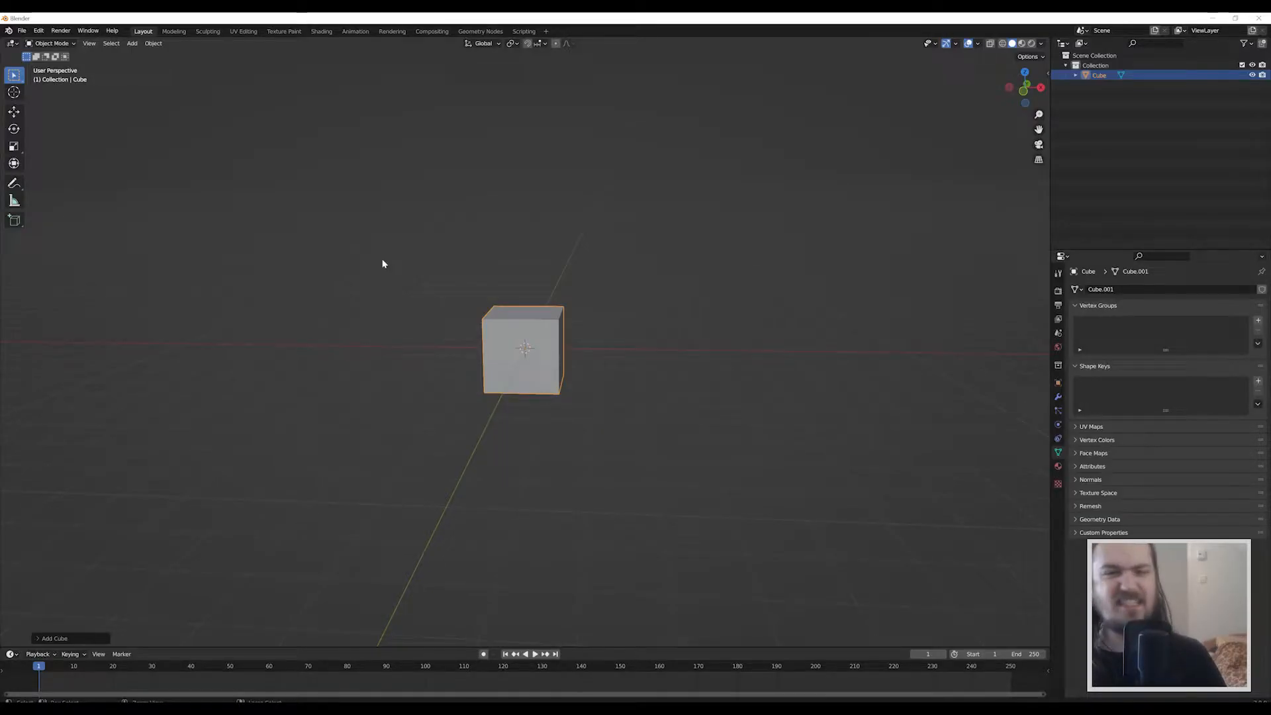
Step: Delete the new cube and add a Suzanne monkey head mesh in its place
left_click(131, 43)
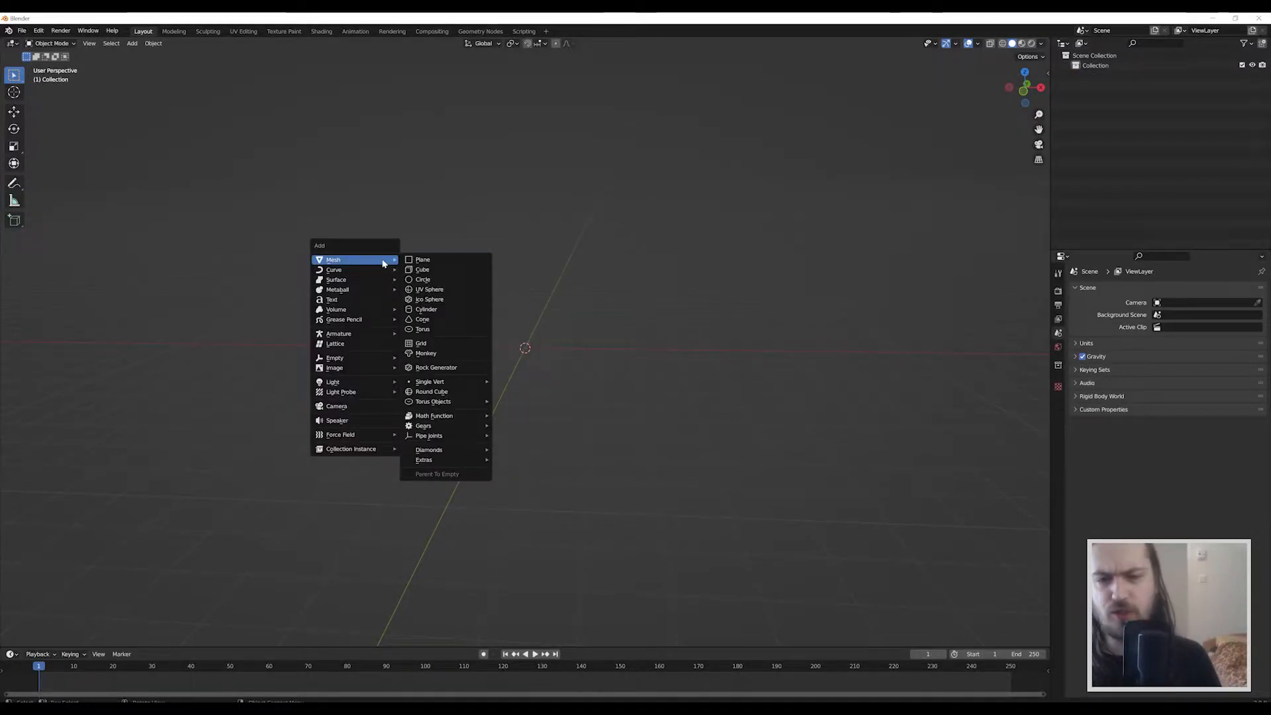
left_click(426, 353)
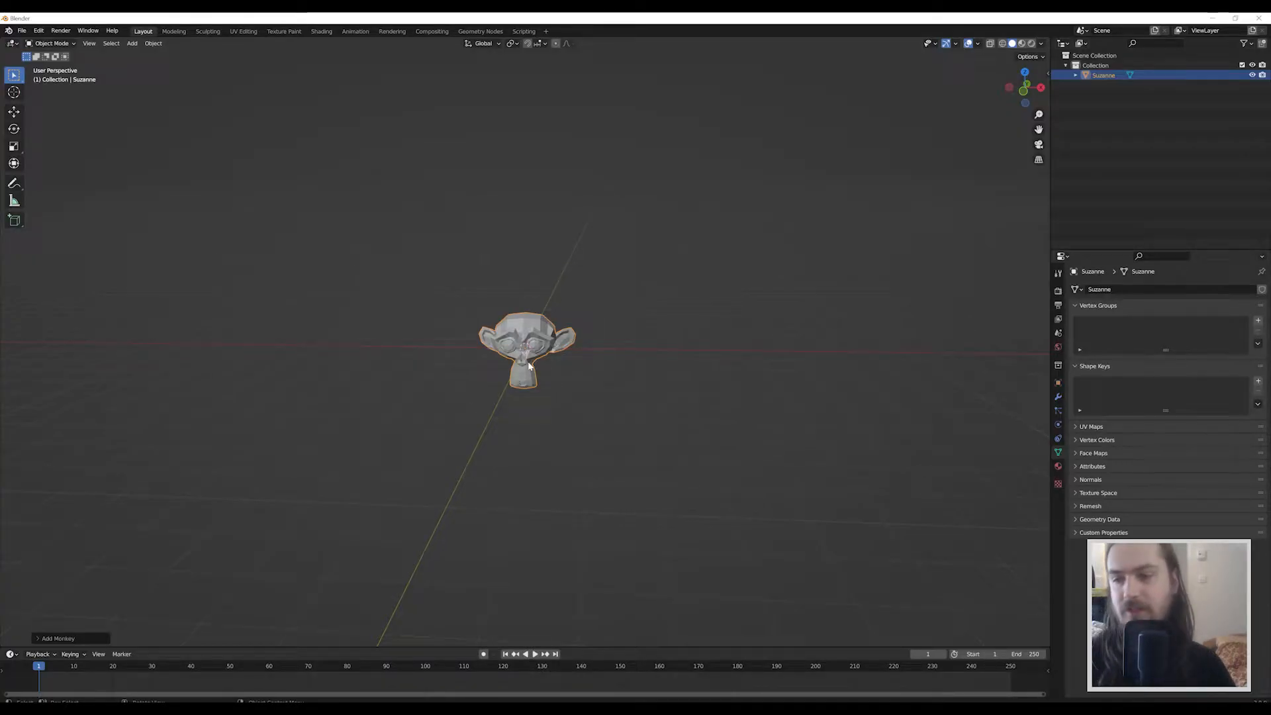
mouse_move(1058, 452)
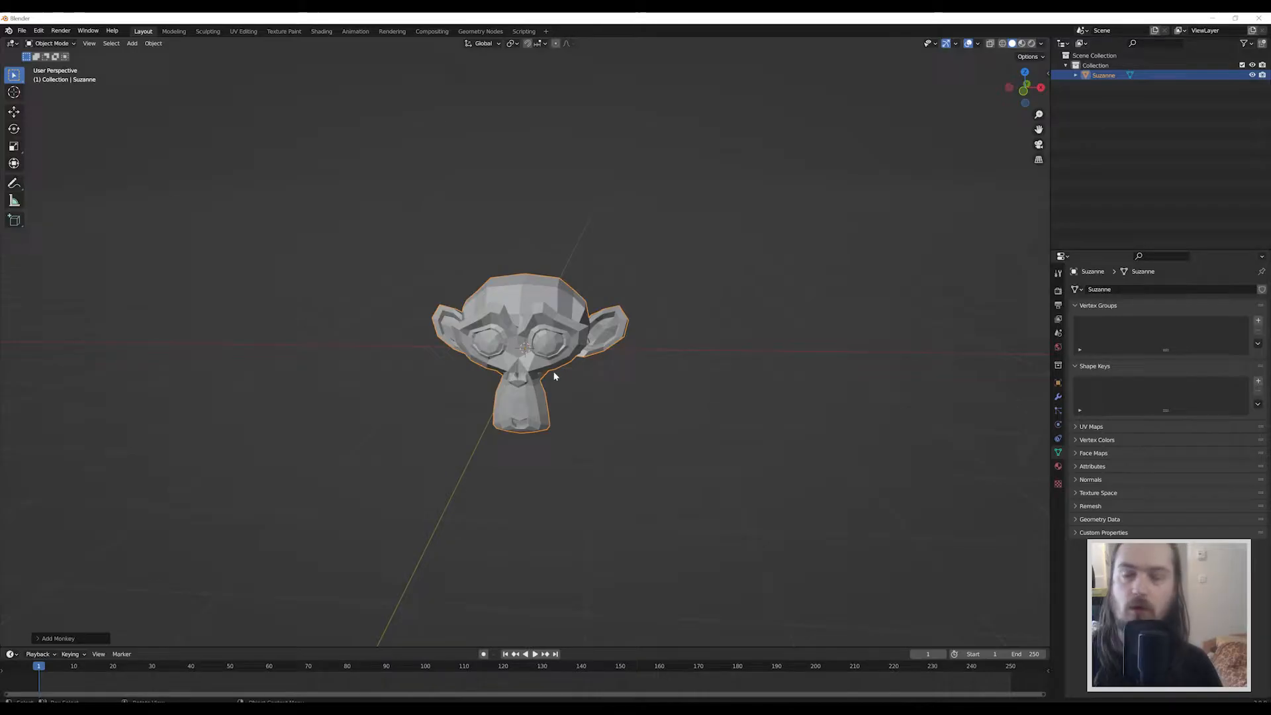
mouse_move(649, 327)
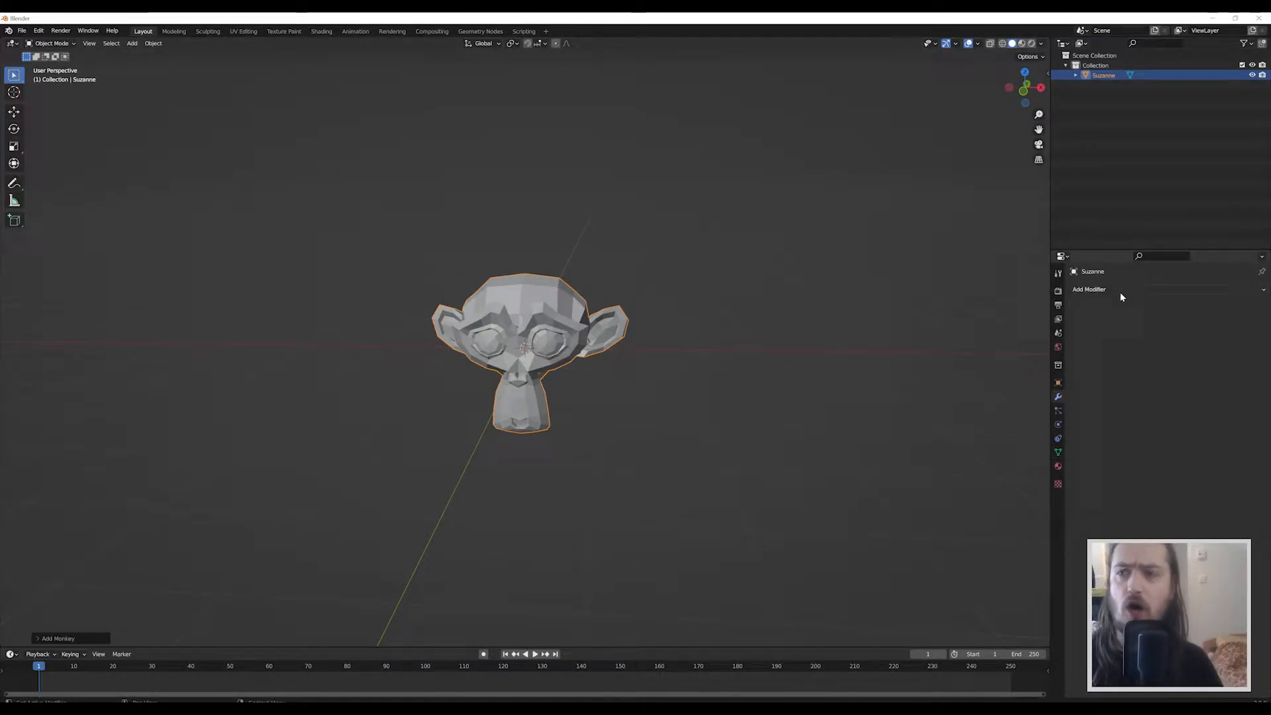
Step: Add a Subdivision Surface modifier to Suzanne with Levels Viewport set to 3
left_click(1088, 290)
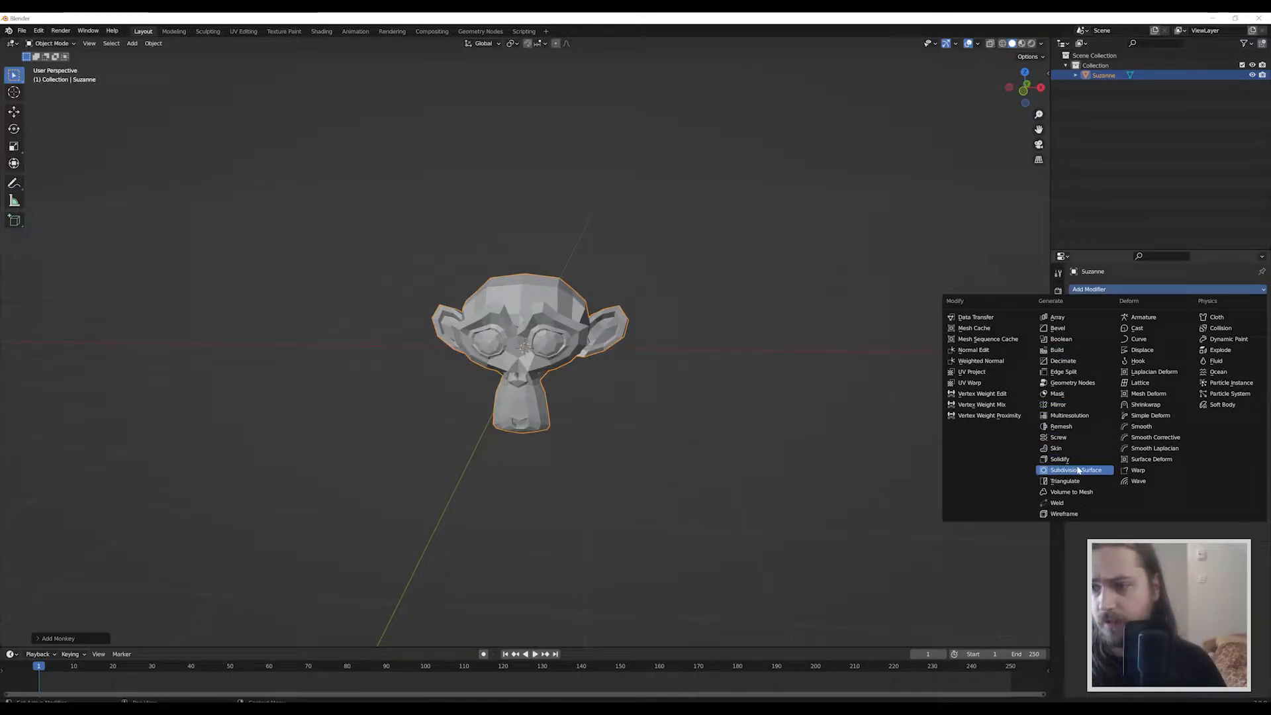
left_click(1075, 470)
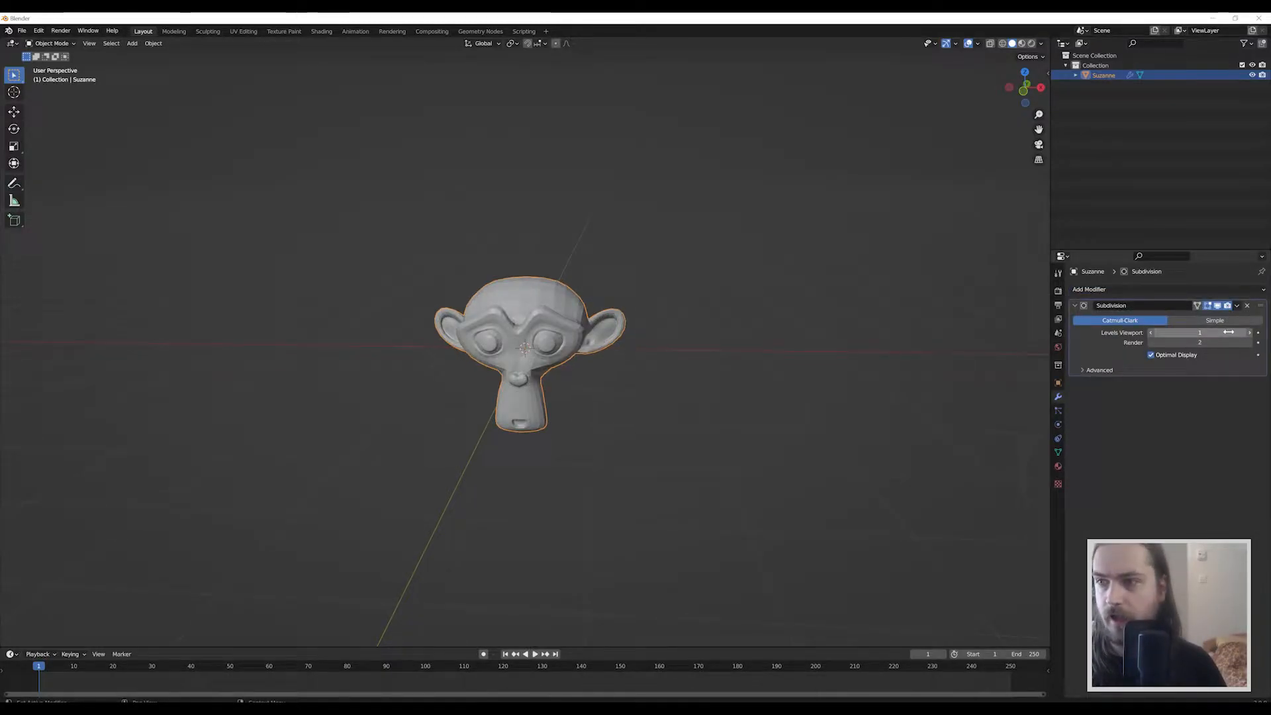
left_click_drag(1176, 333, 1232, 333)
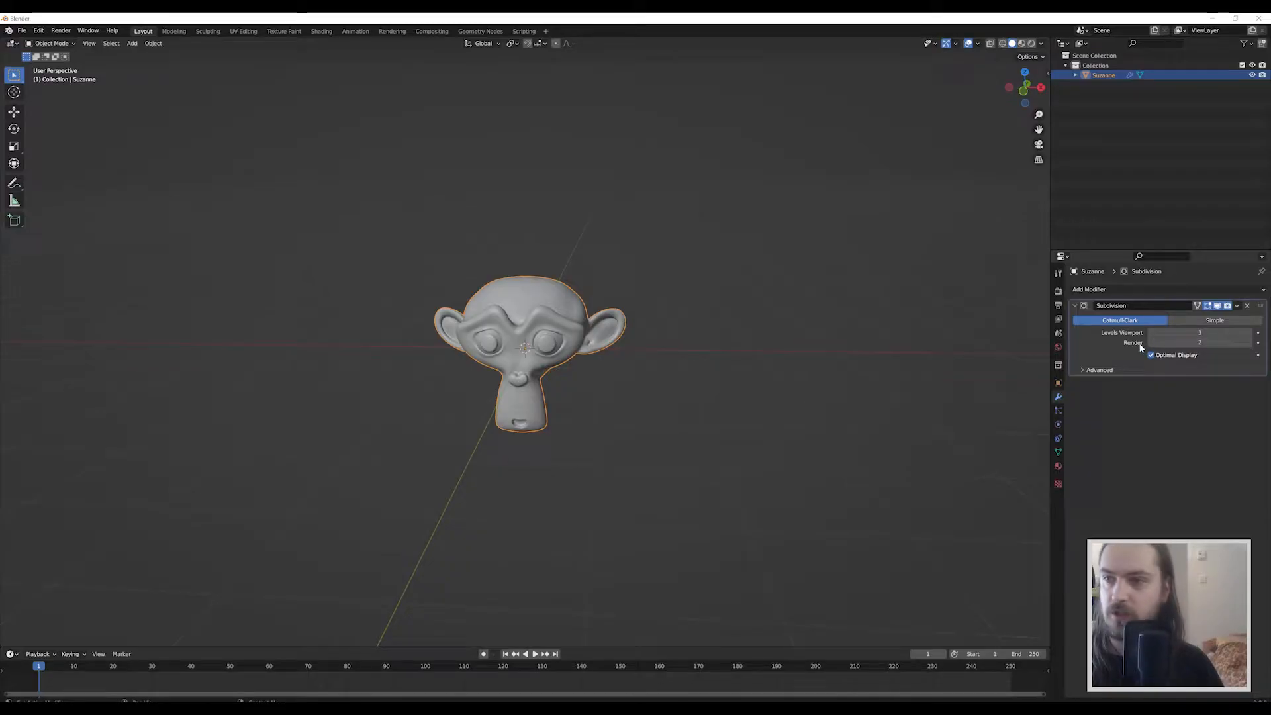
left_click(1237, 305)
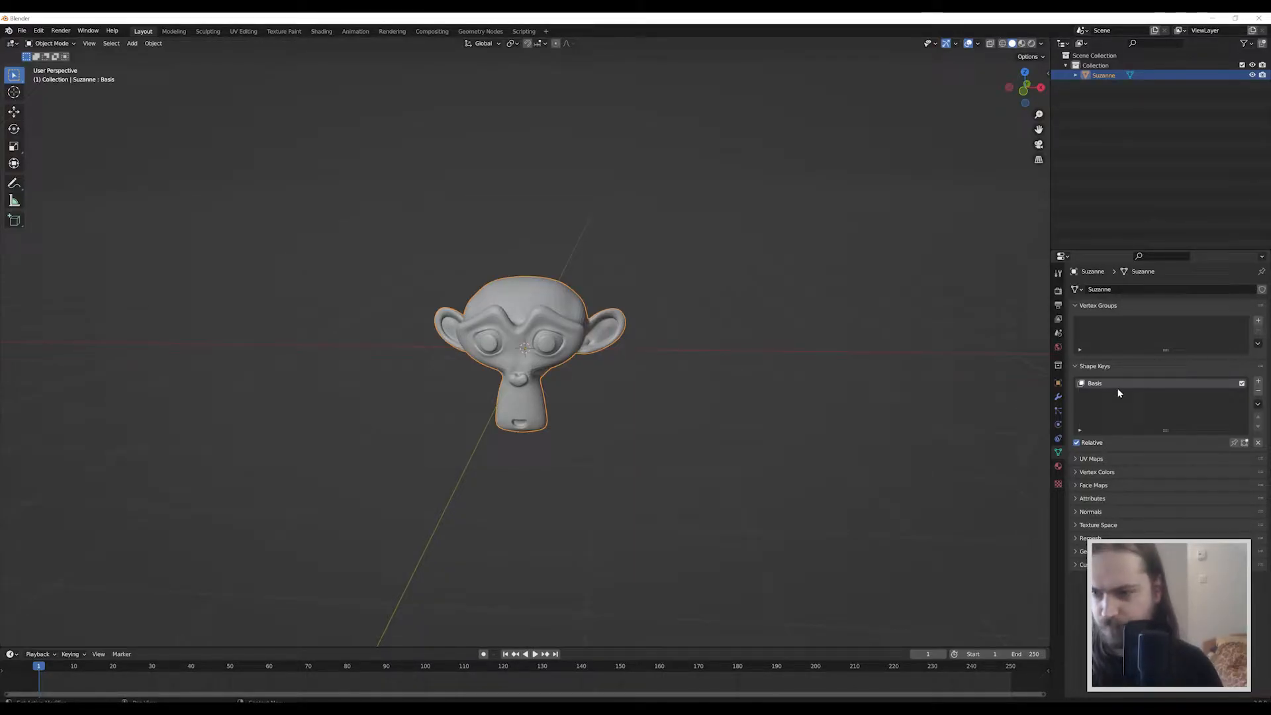
Step: Add another Subdivision Surface modifier and apply it, leaving the modifier stack empty
left_click(1088, 289)
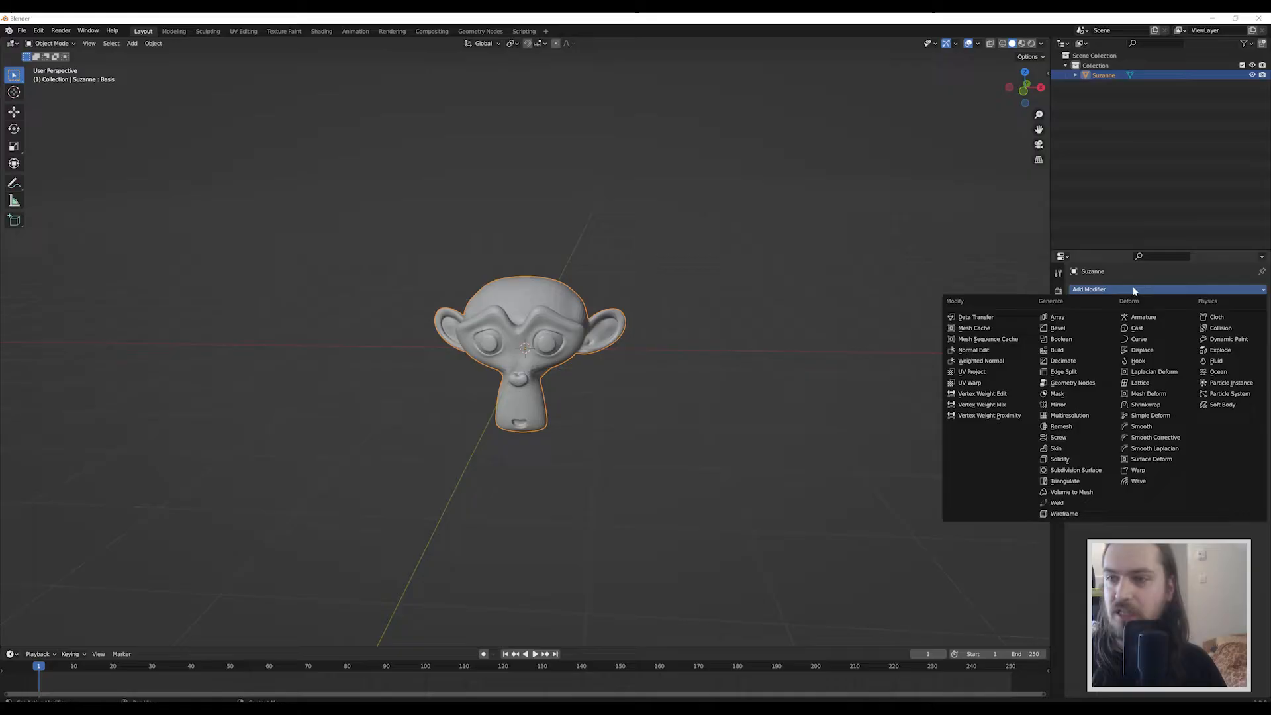
mouse_move(1076, 470)
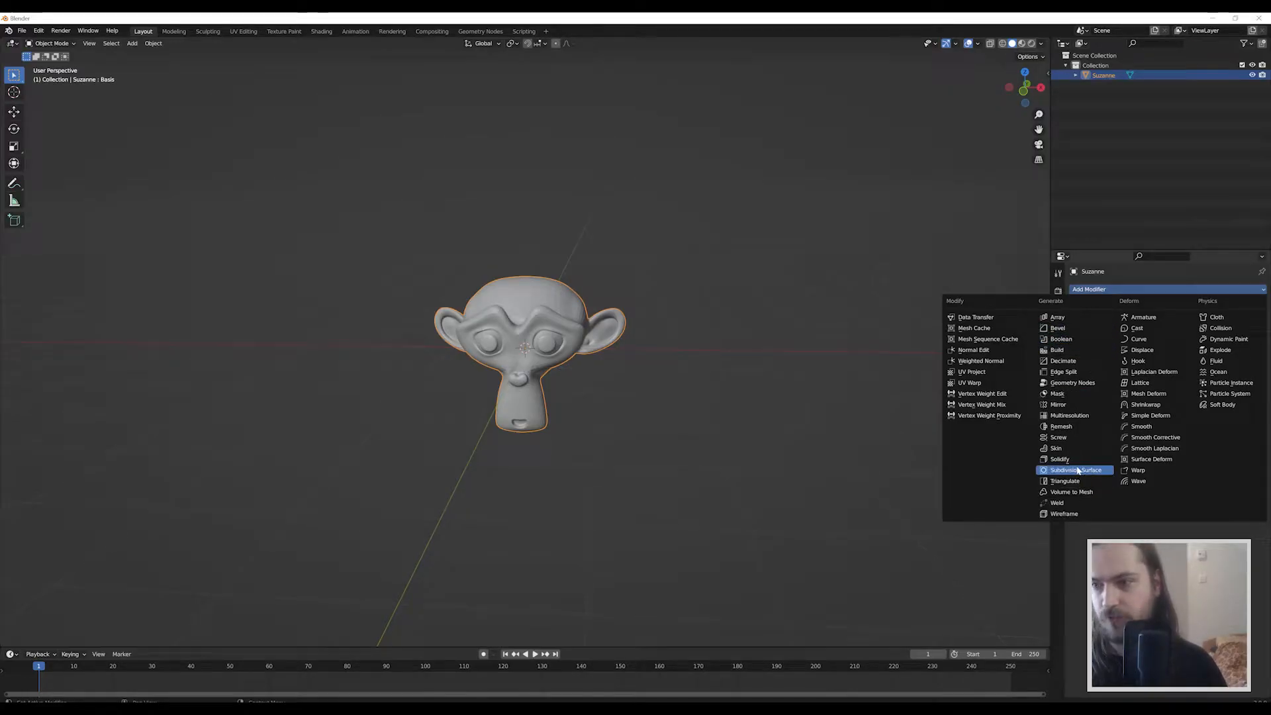
left_click(1075, 470)
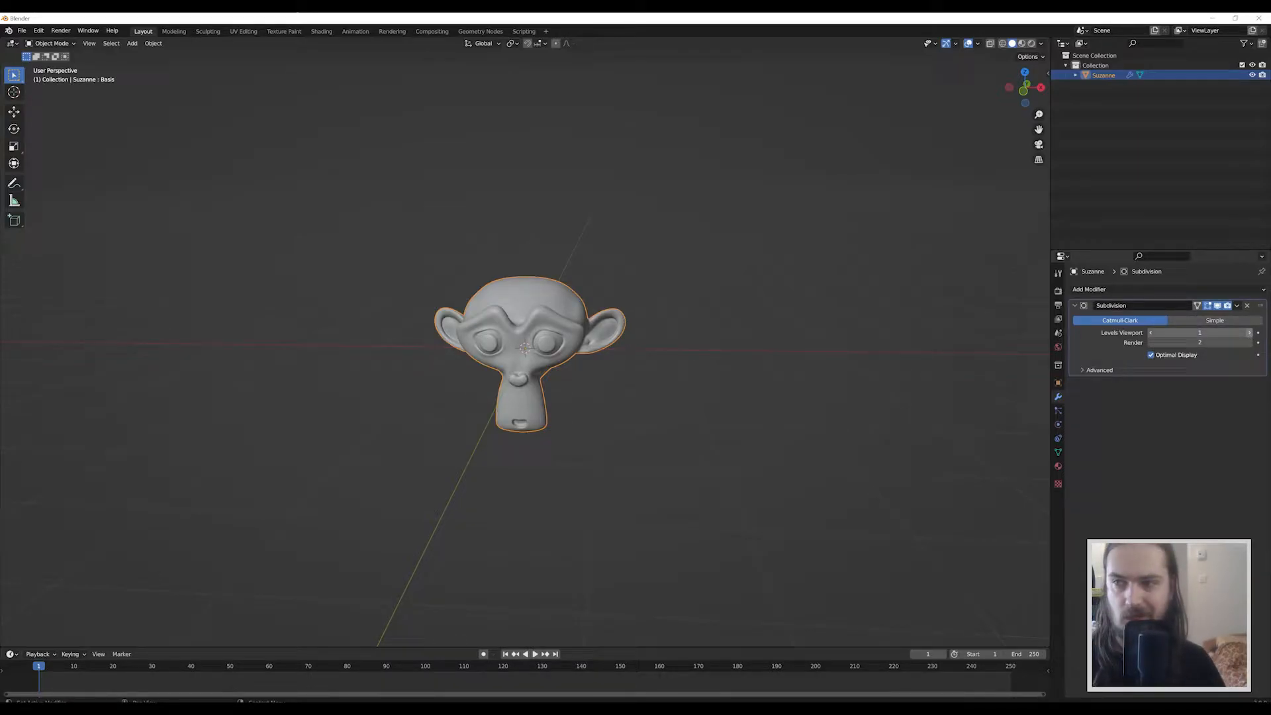
left_click(1238, 306)
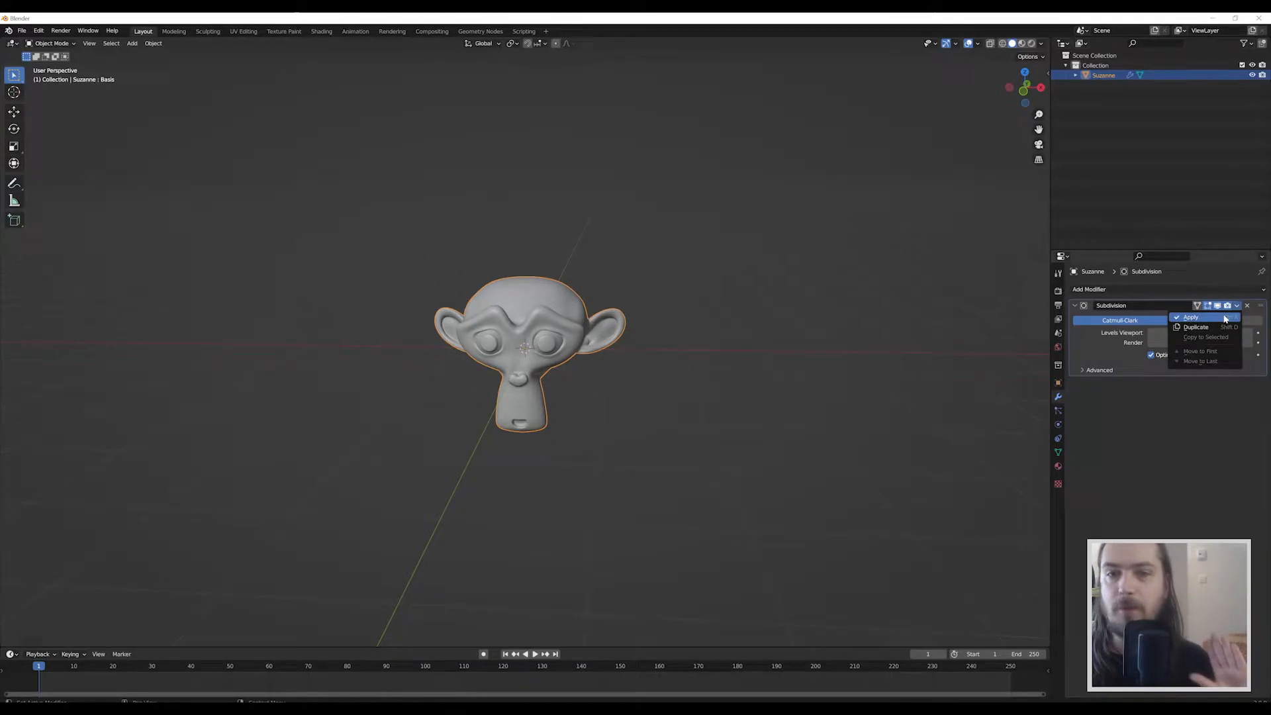
left_click(1191, 317)
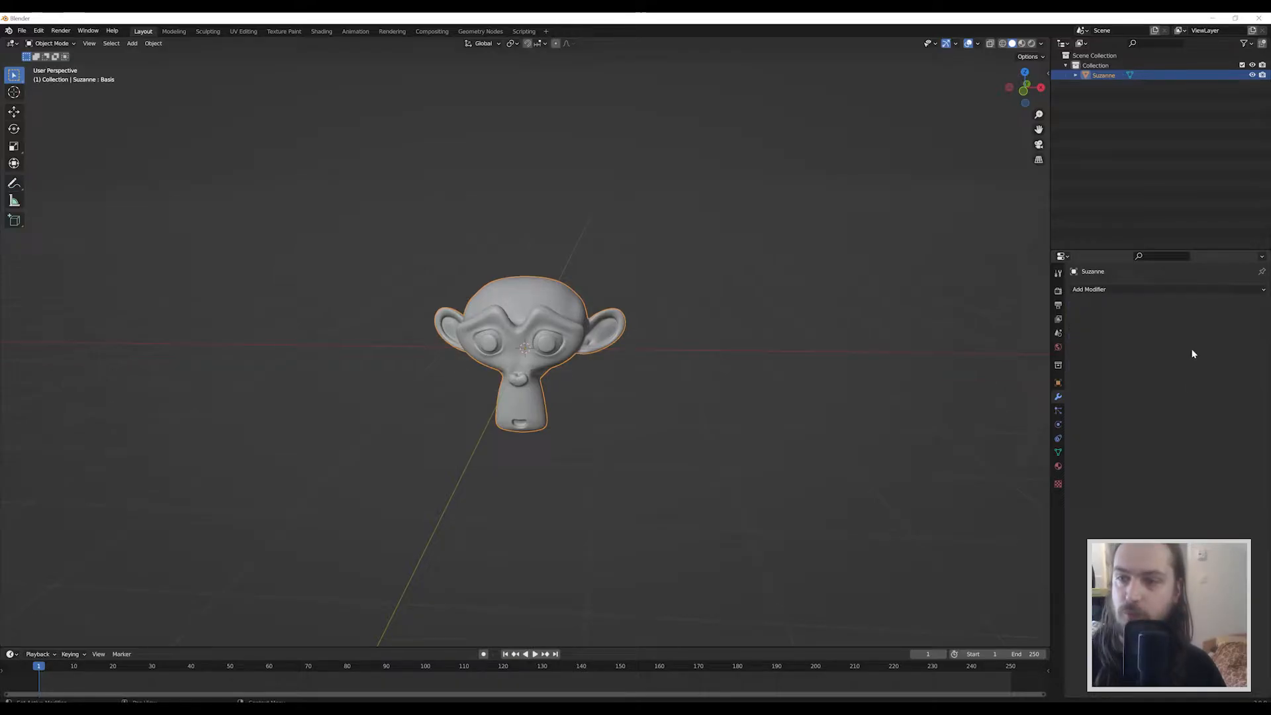
Step: Open the Shape Keys settings and shade Suzanne smooth
left_click(1058, 451)
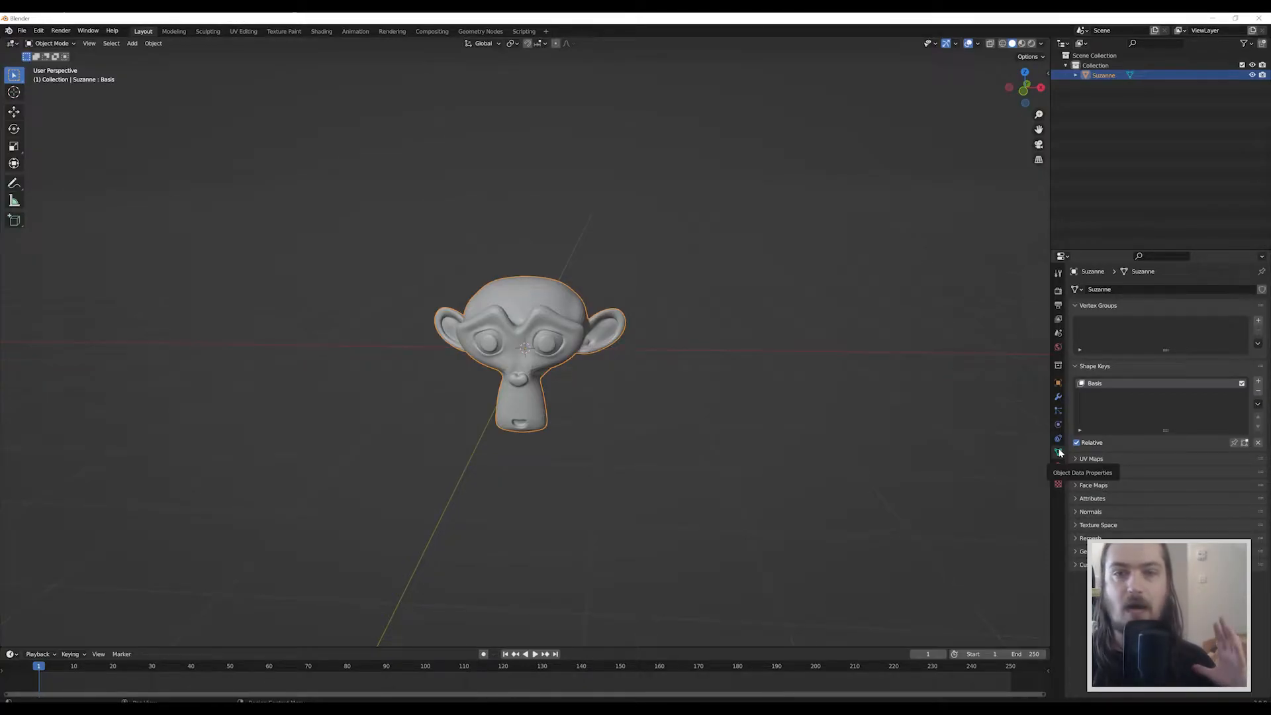
right_click(523, 349)
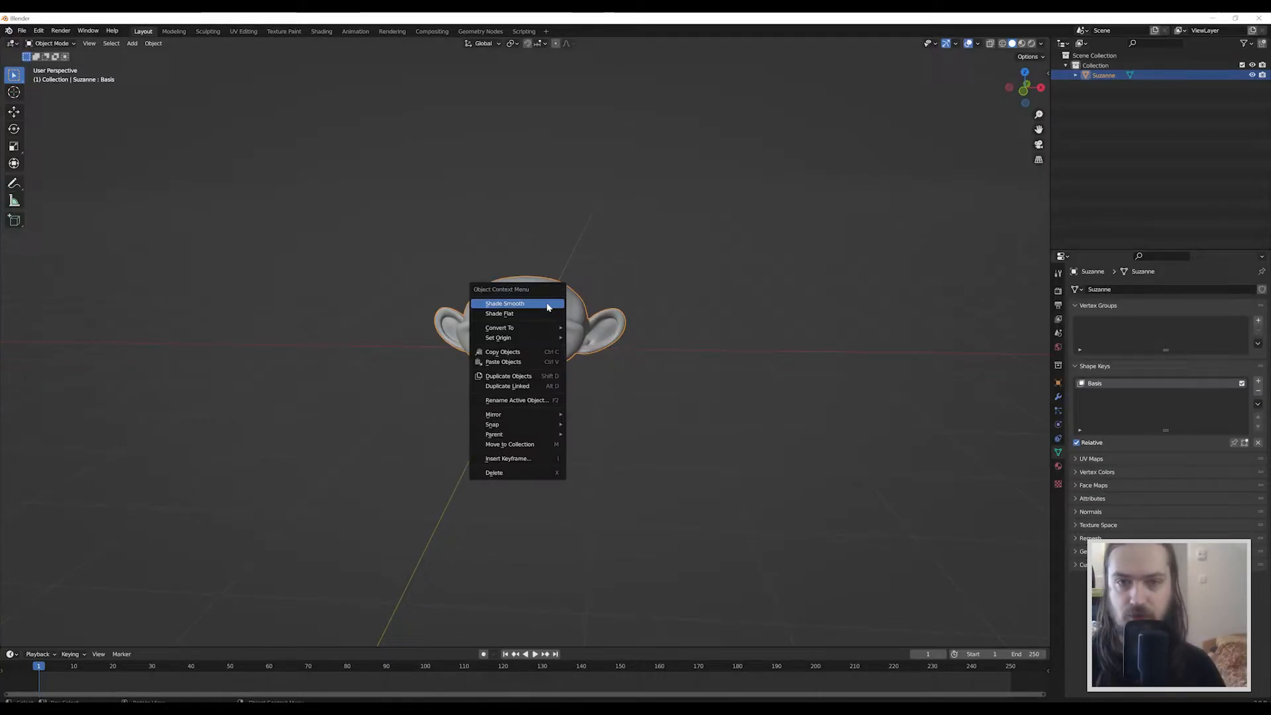
left_click(504, 303)
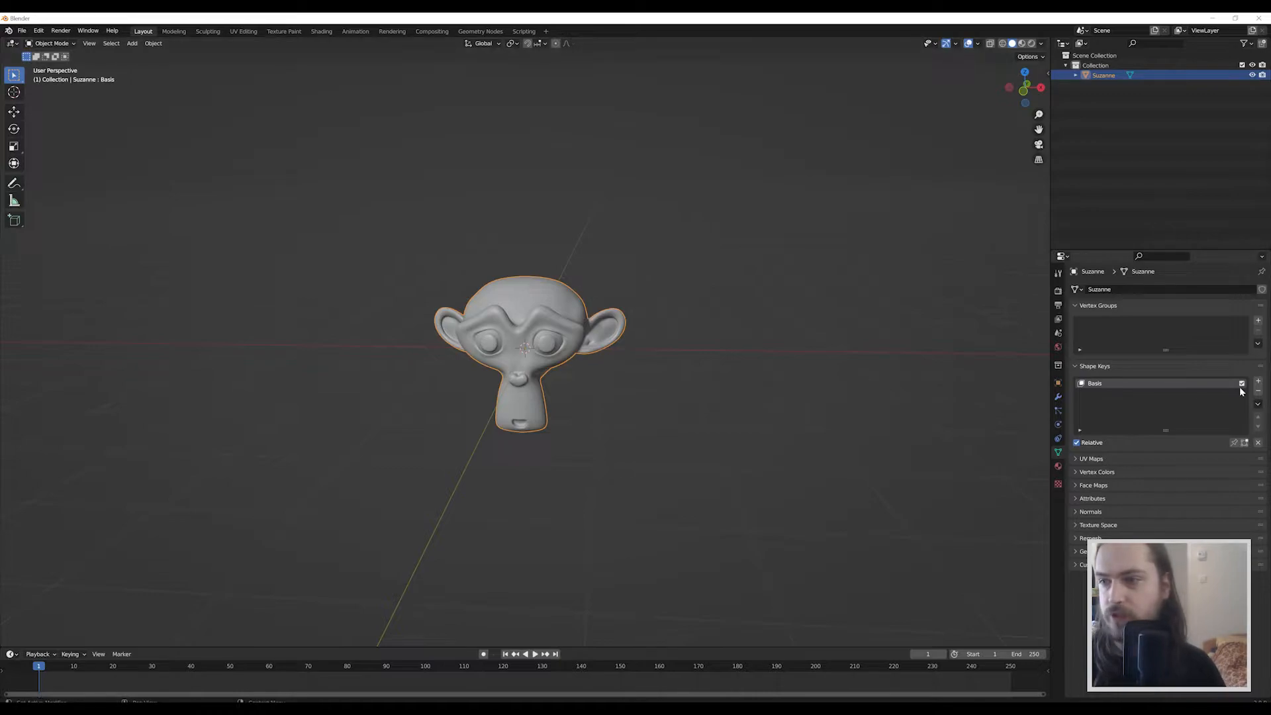
Step: Add a new shape key and rename it 'big mouth'
left_click(1258, 382)
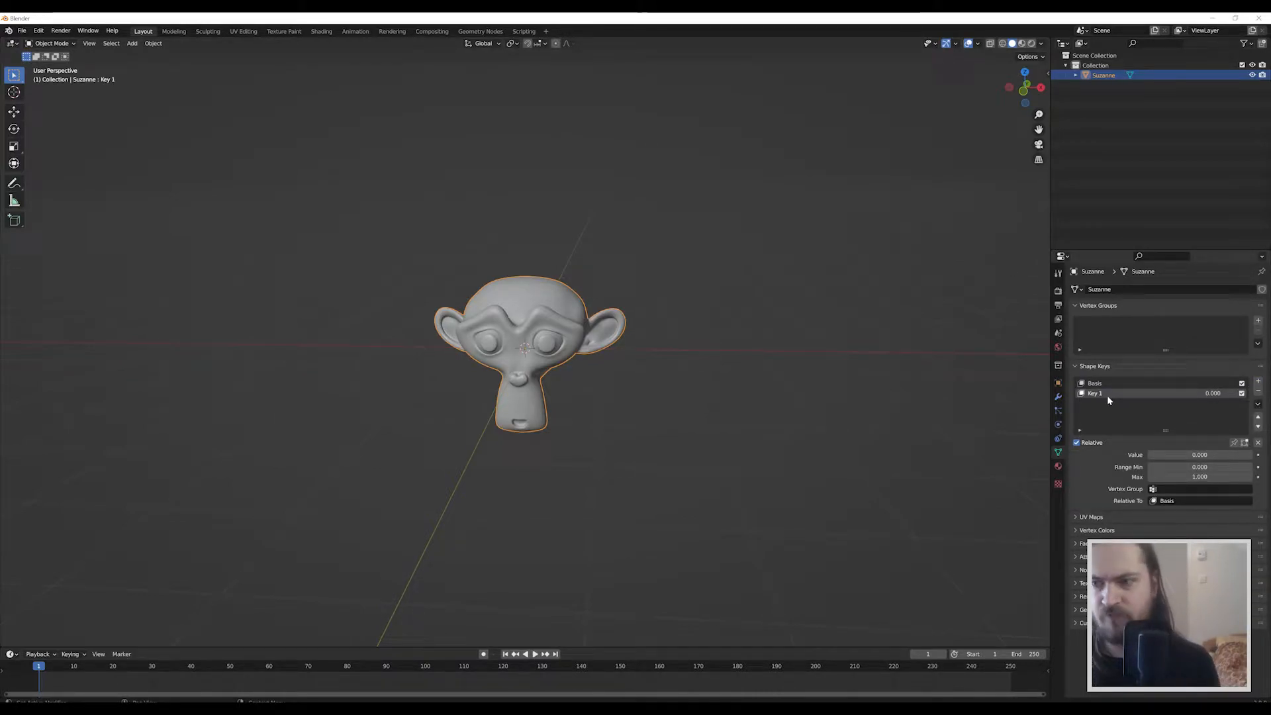
double_click(1094, 393)
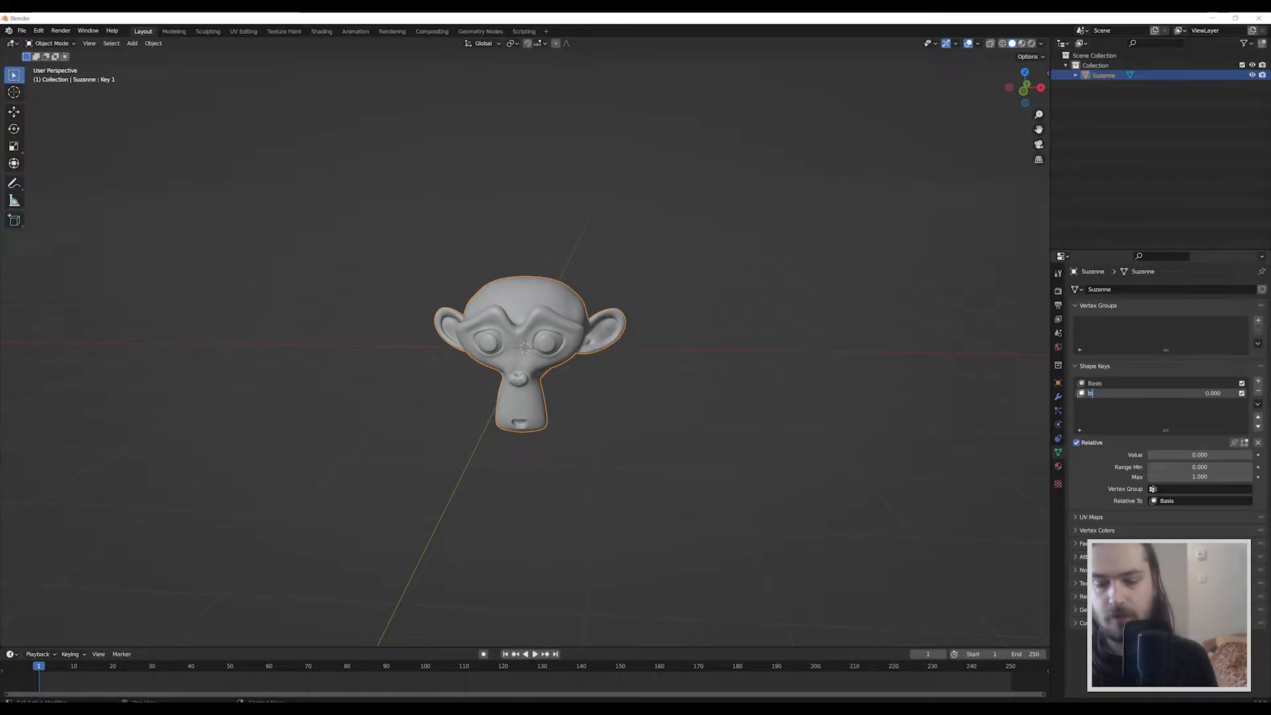
type("ig mouth")
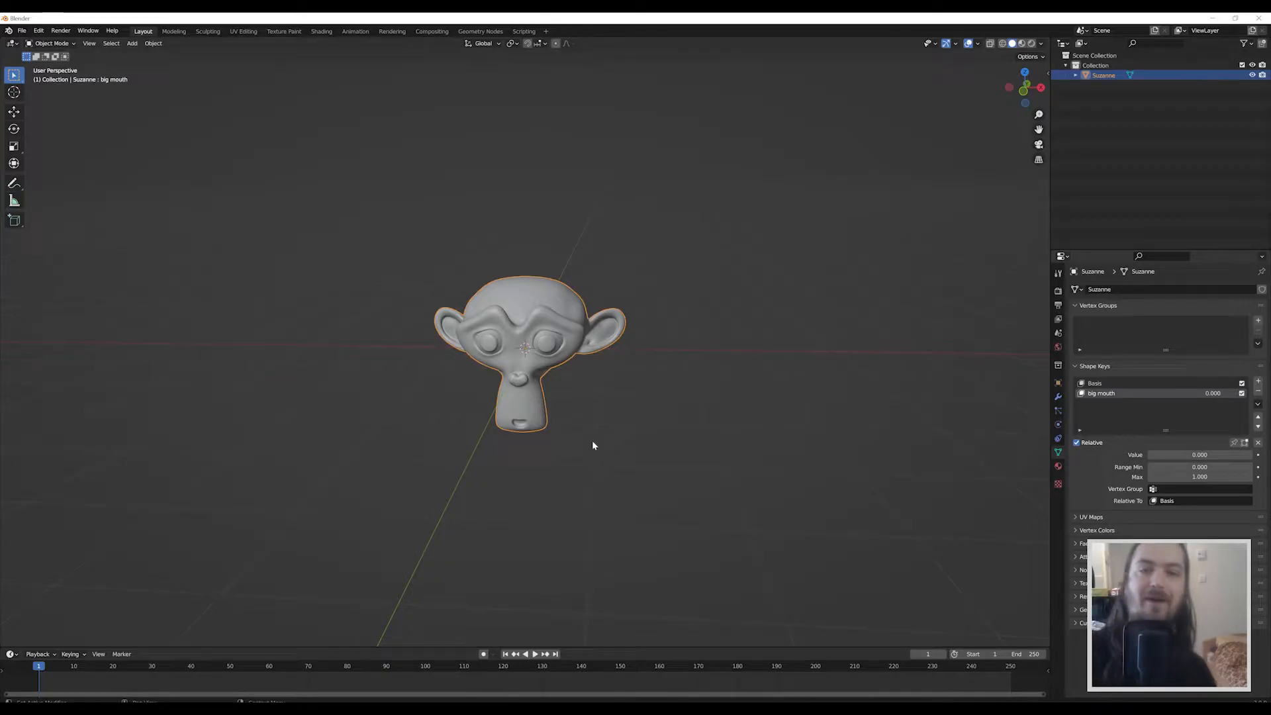
Step: In Edit Mode, pull Suzanne's mouth vertices forward into a long snout
key("Tab")
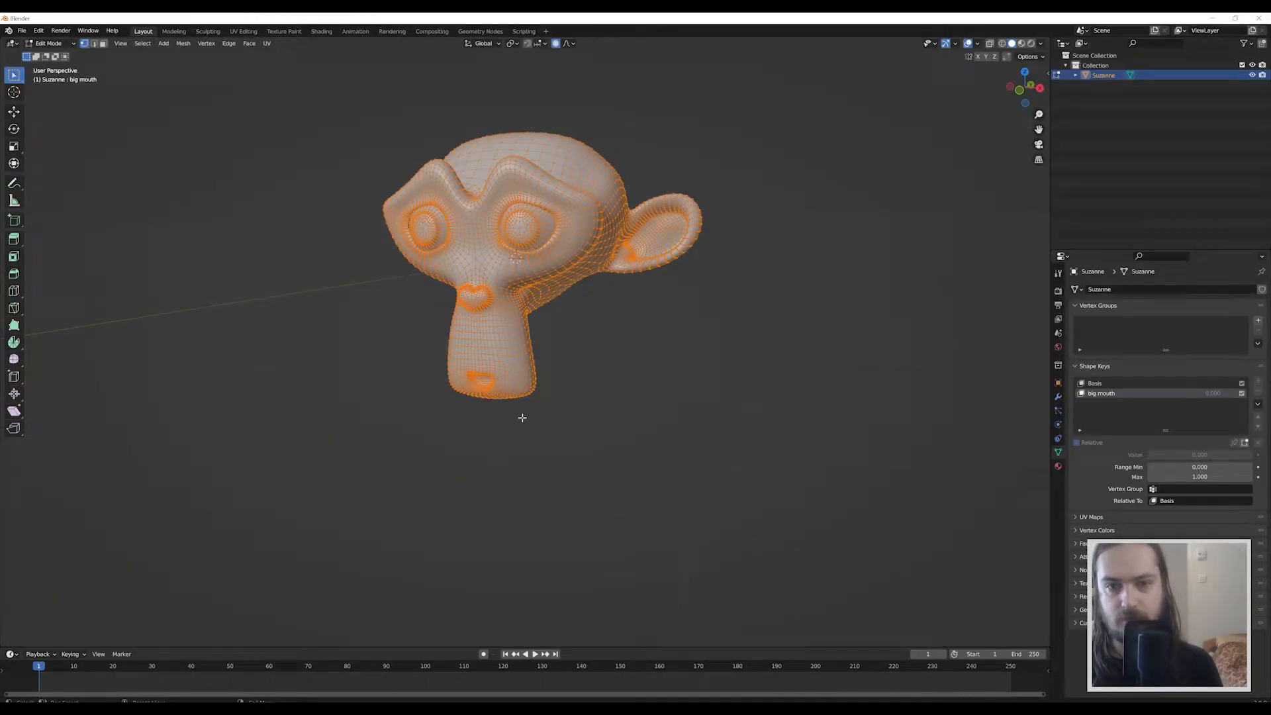
left_click_drag(521, 418, 541, 448)
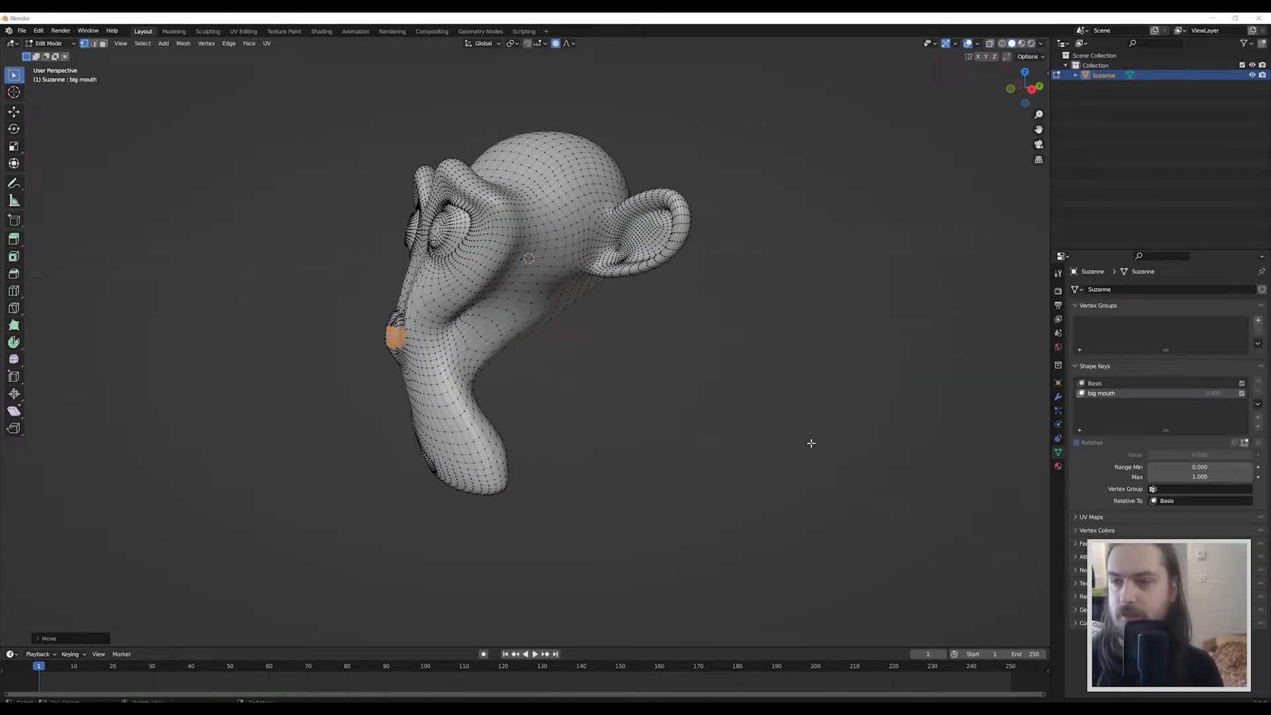
left_click(48, 43)
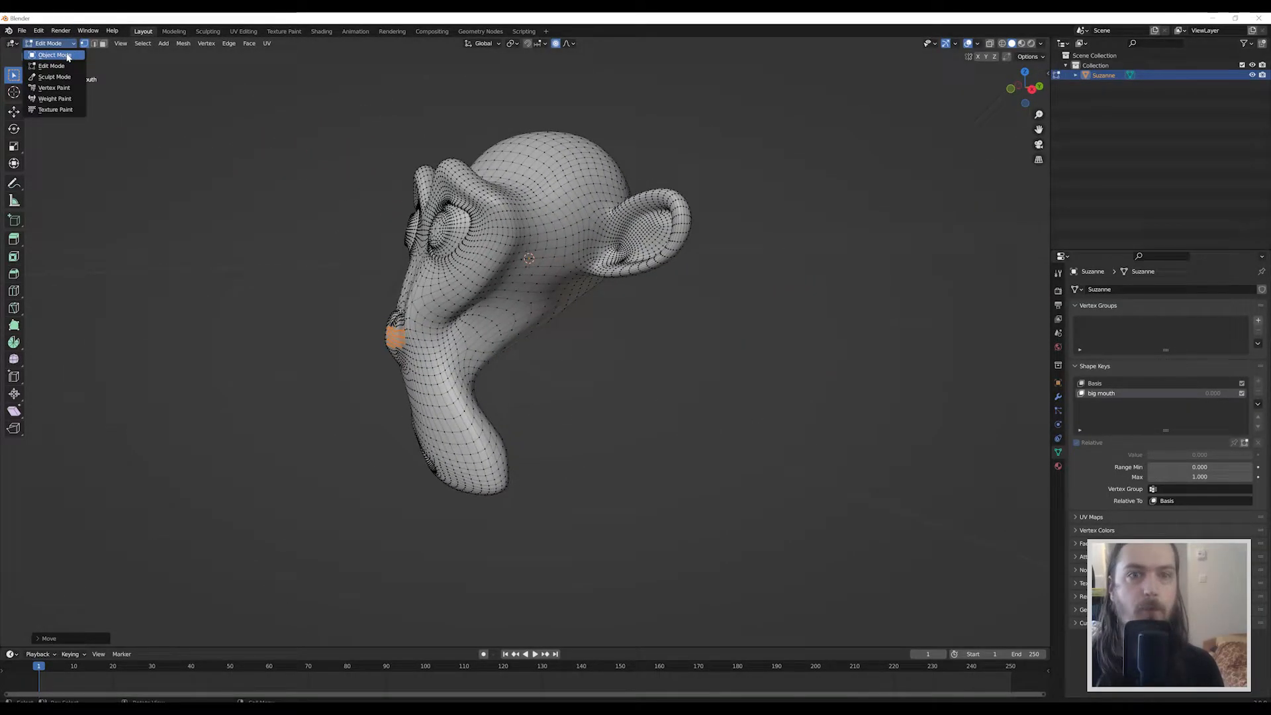
Step: In Object Mode, slide the big mouth key value up to 1.000, then back to zero
left_click(53, 54)
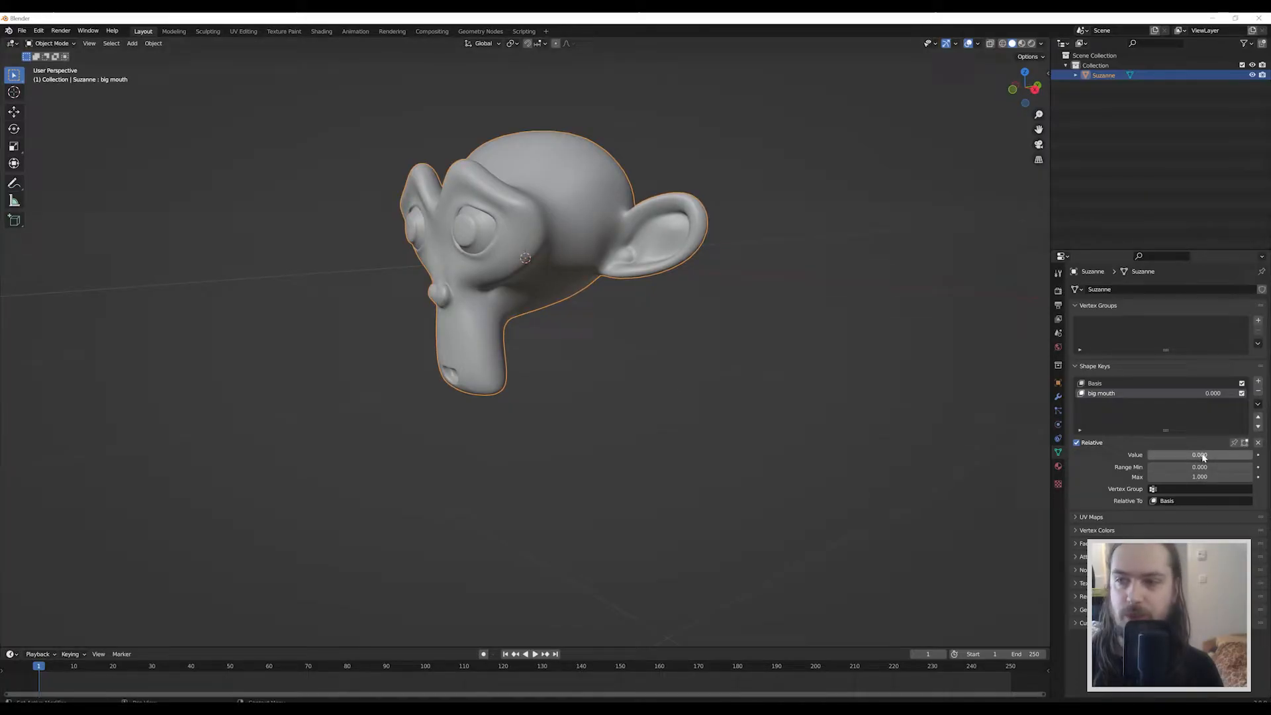
left_click_drag(1175, 455, 1208, 455)
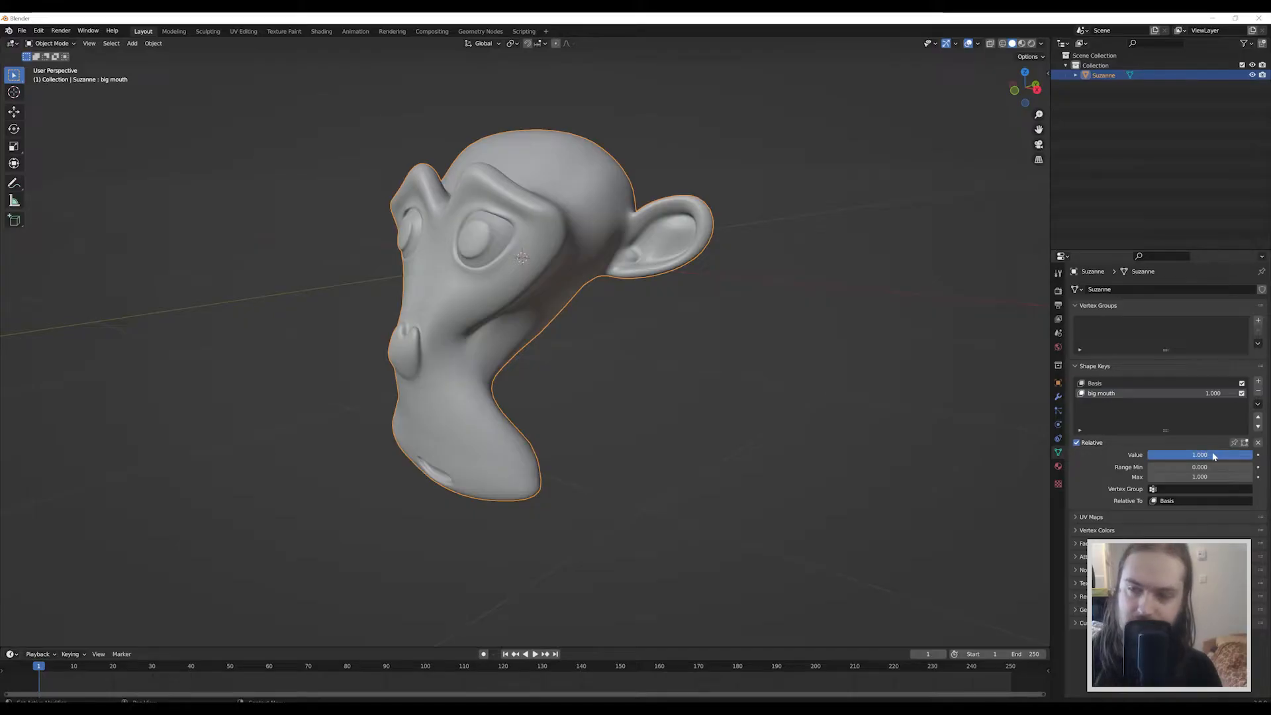
left_click_drag(1207, 455, 1192, 455)
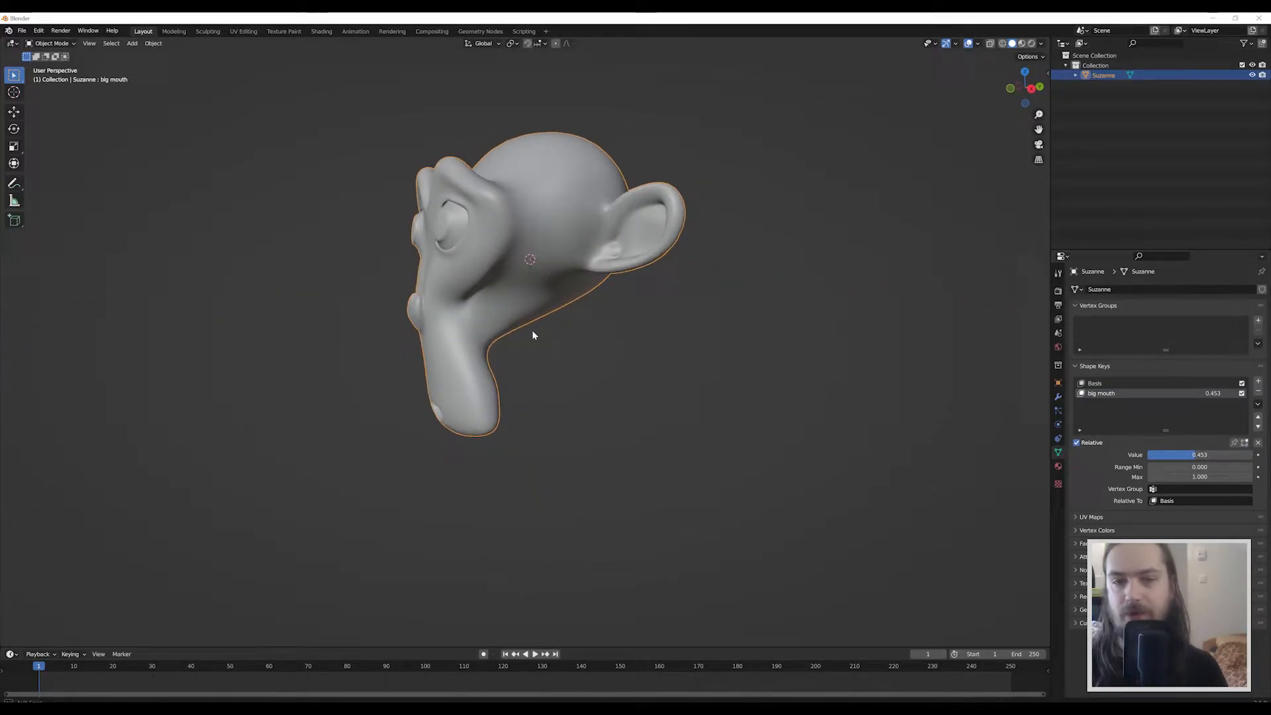
left_click_drag(534, 335, 770, 380)
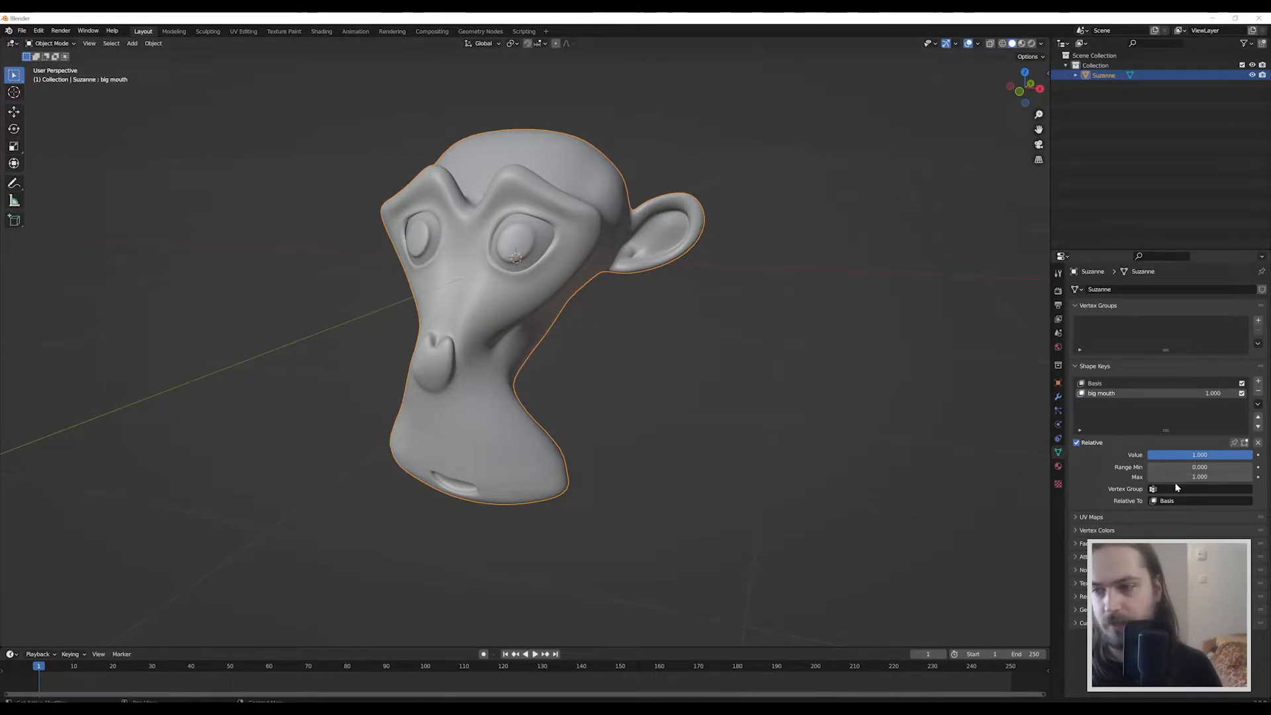
left_click_drag(1200, 455, 1150, 454)
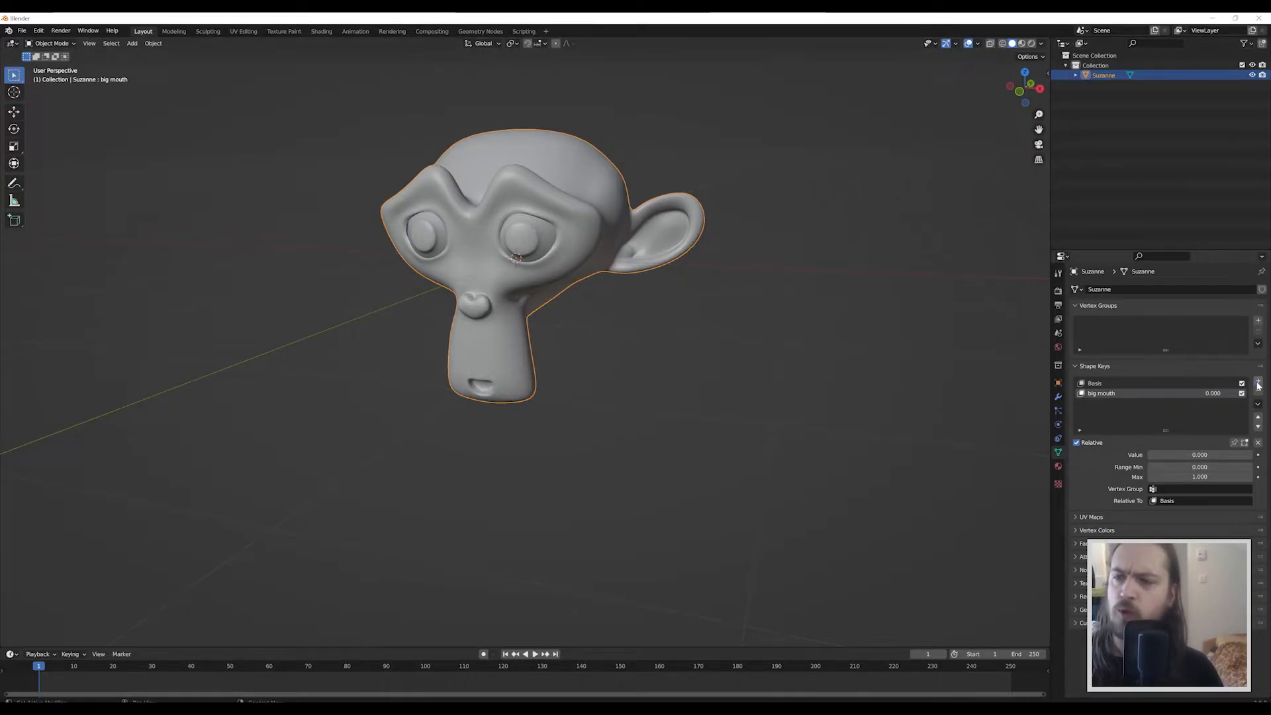
Step: Add a third shape key named 'big ears' with value 1.0
left_click(1257, 382)
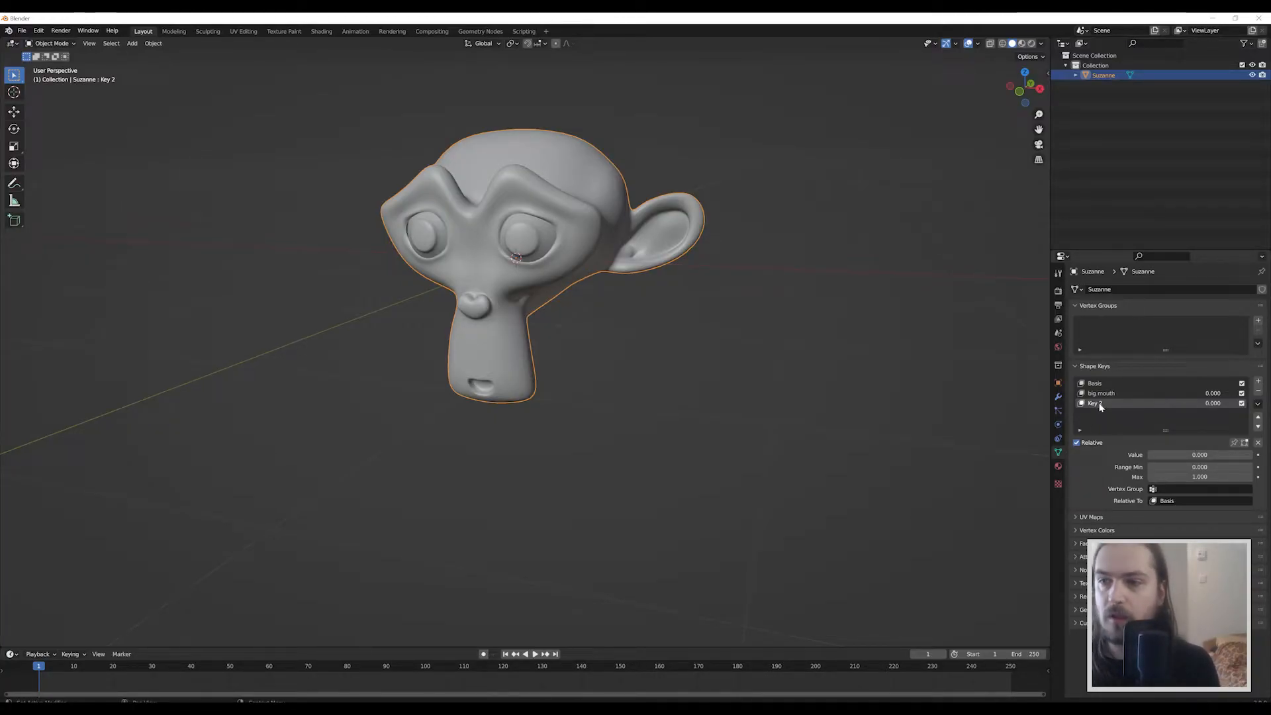
type("big ears")
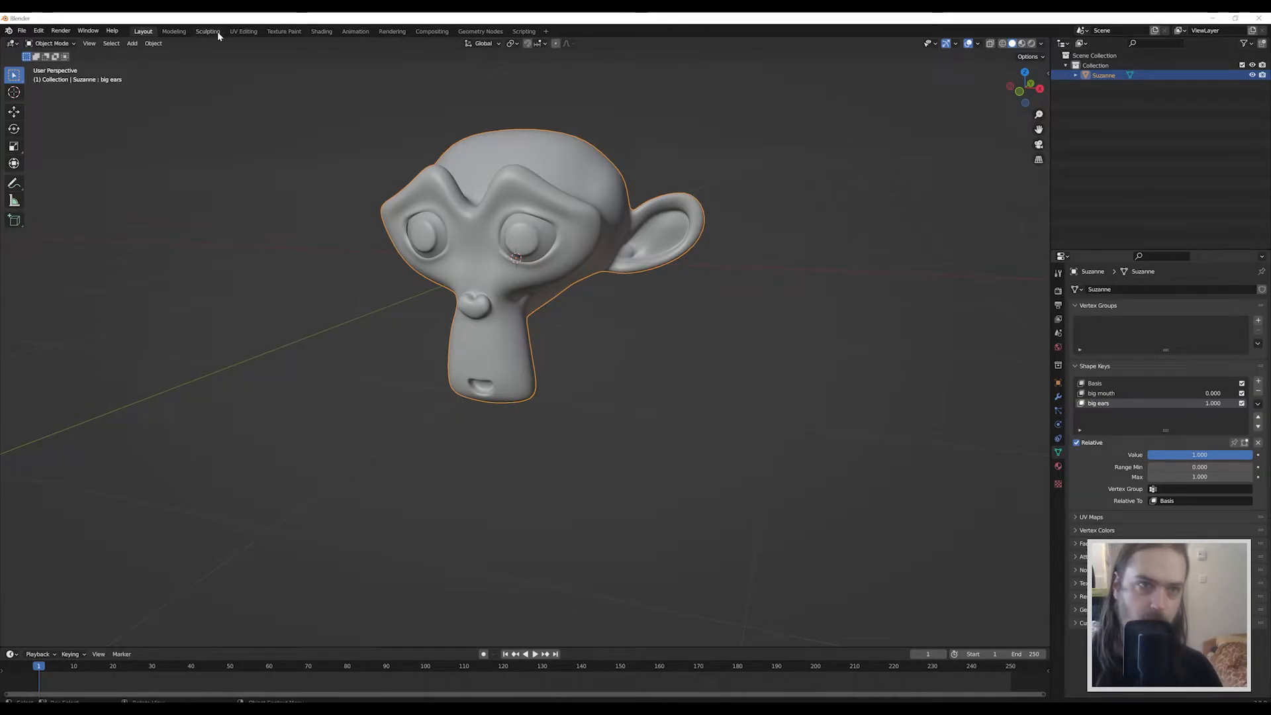
Step: Stretch Suzanne's ears outward with the Elastic Deform brush in the Sculpting workspace
left_click(207, 31)
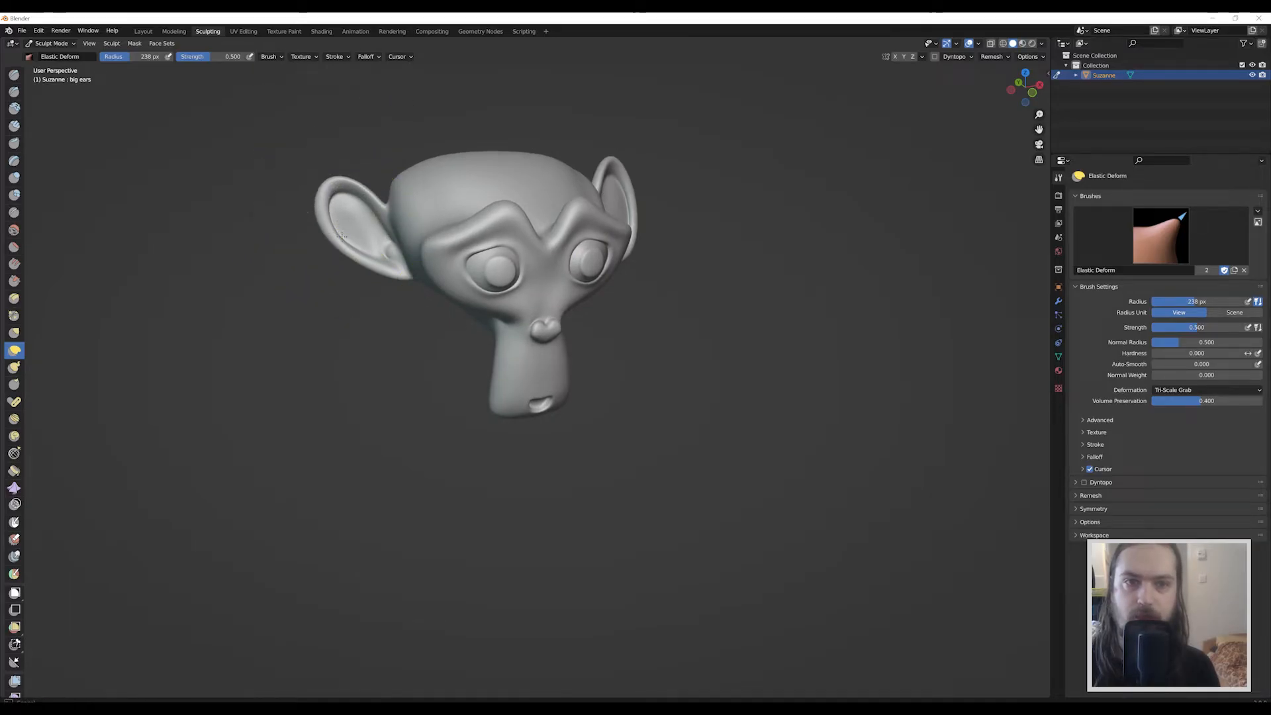
left_click_drag(345, 235, 296, 219)
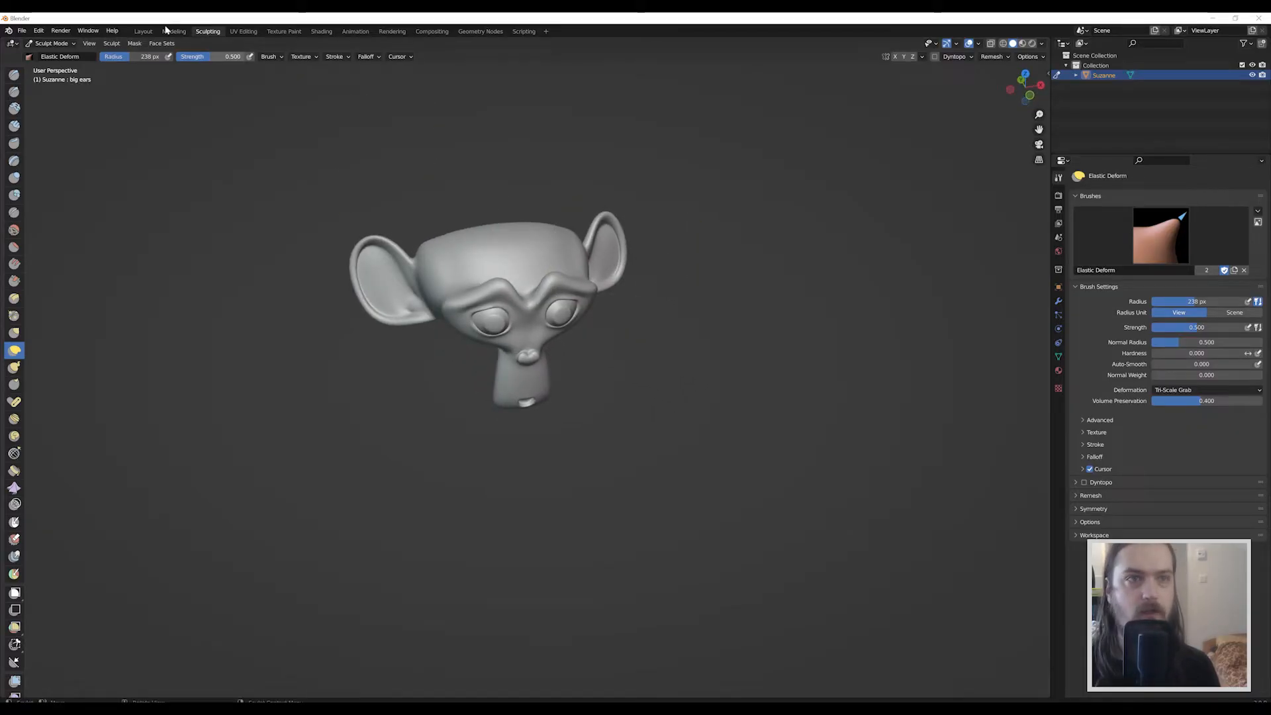
Step: Back in Layout, preview the big ears key between 0 and 1, ending at normal size
left_click(143, 31)
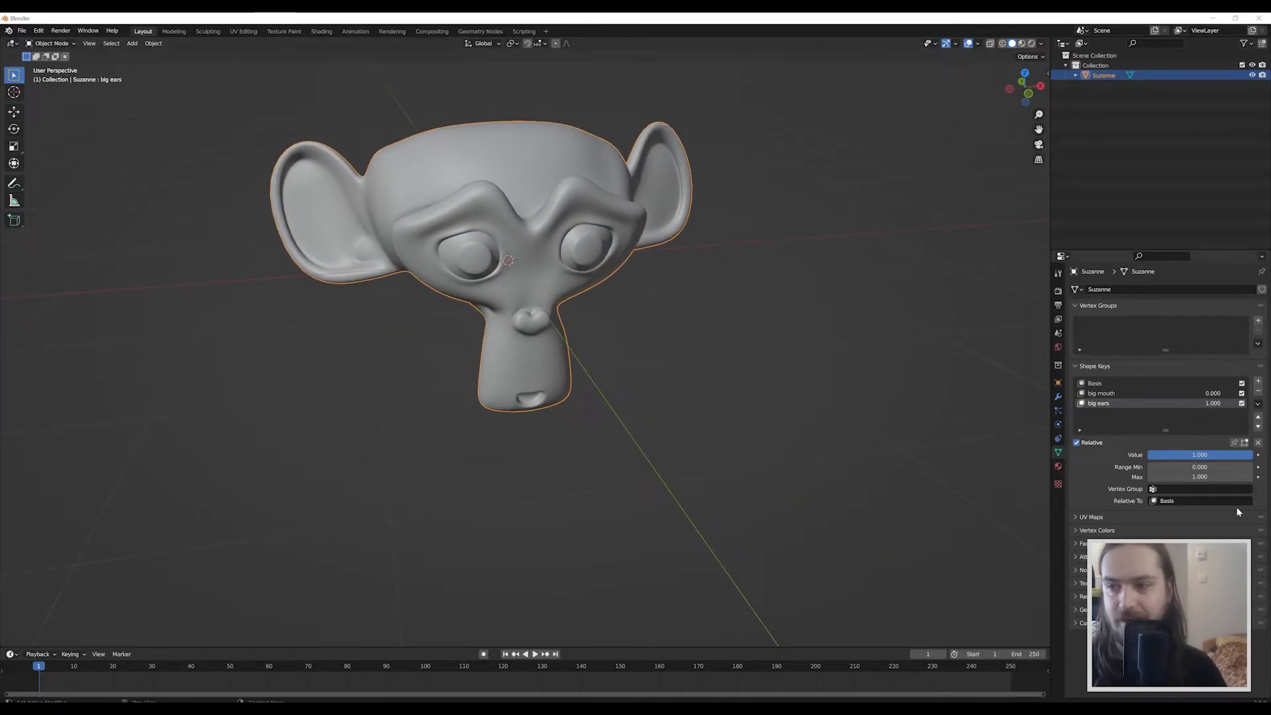
left_click_drag(1200, 454, 1150, 454)
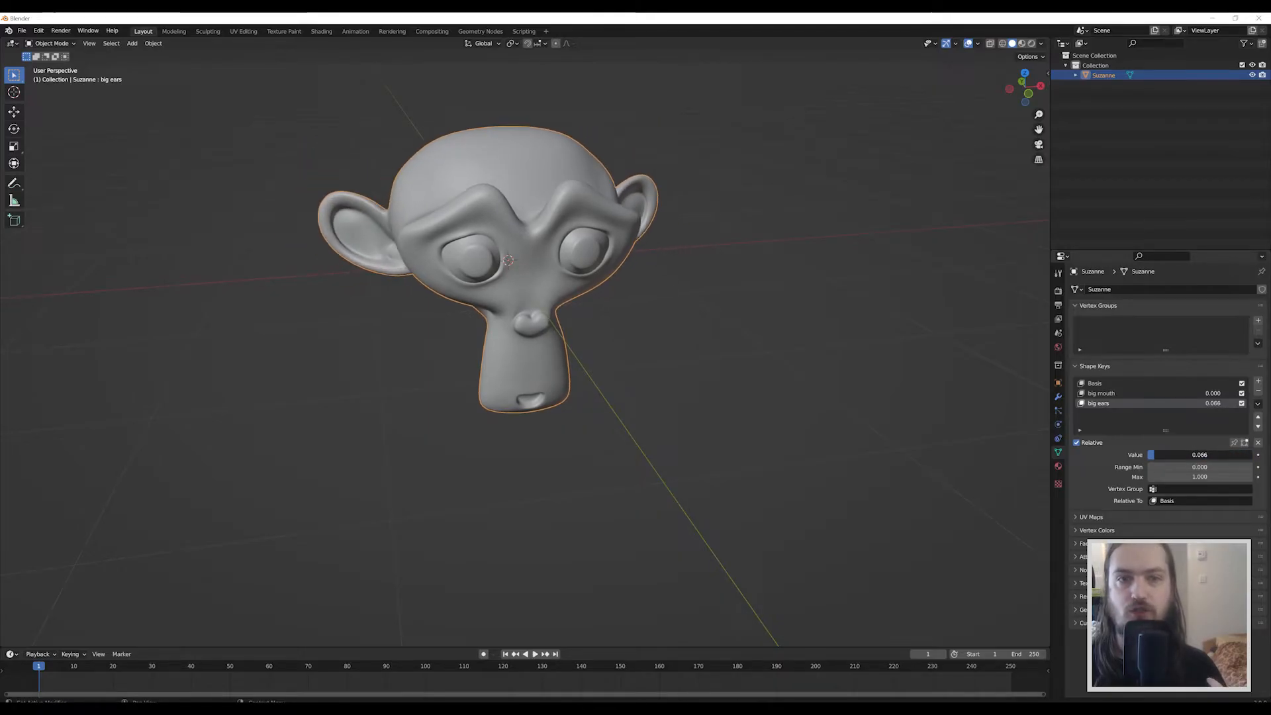
left_click_drag(1175, 454, 1199, 454)
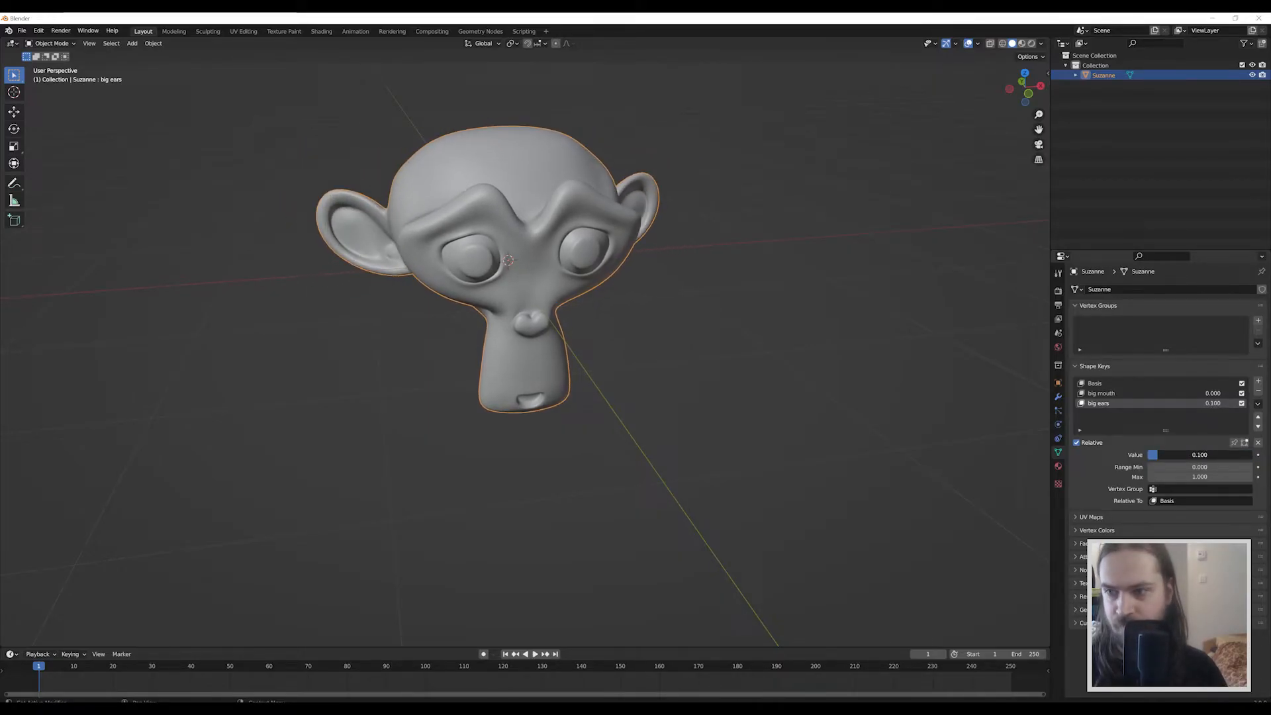
left_click_drag(1176, 454, 1240, 455)
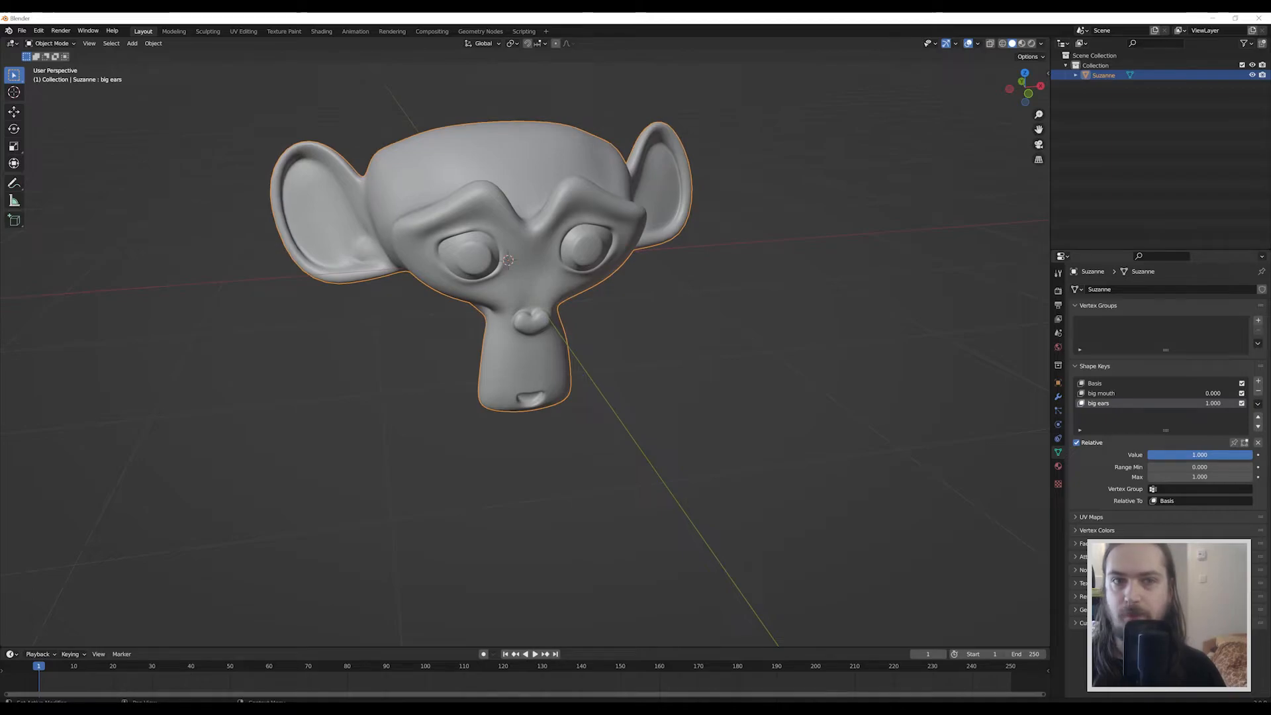
left_click_drag(1199, 454, 1151, 454)
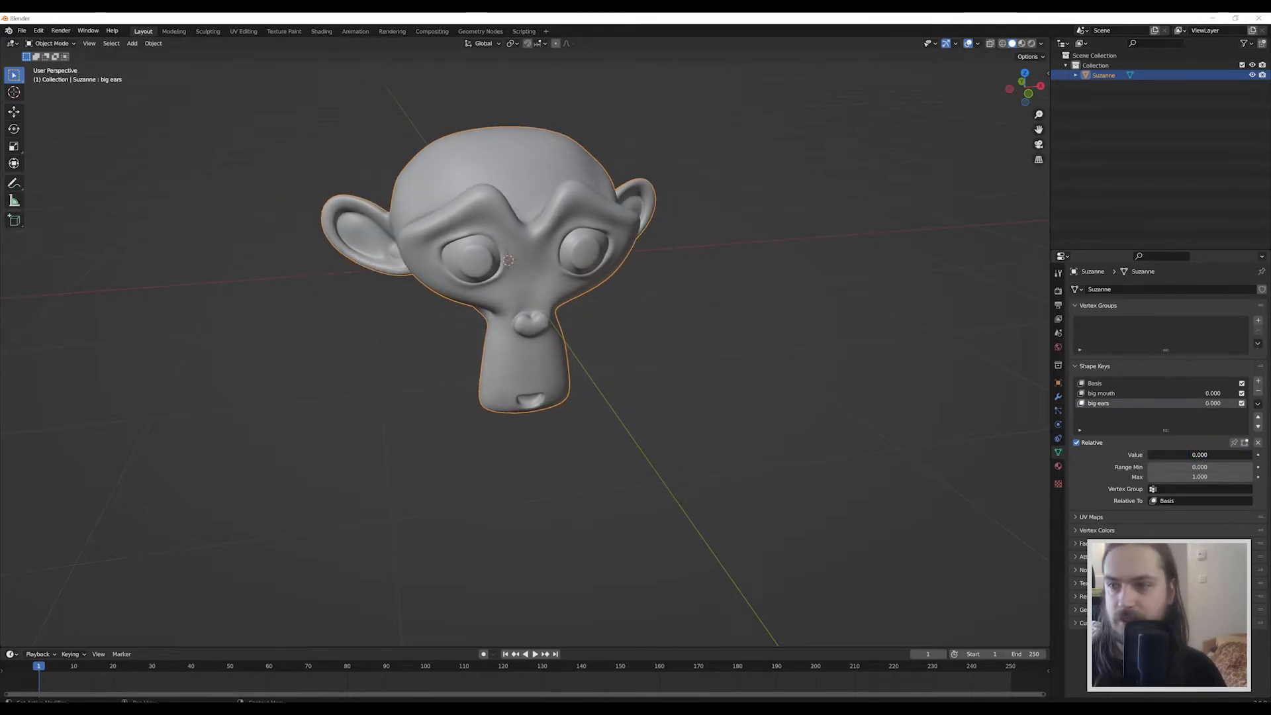
Step: Preview the big mouth shape, then set the big ears influence back to zero
left_click(1101, 393)
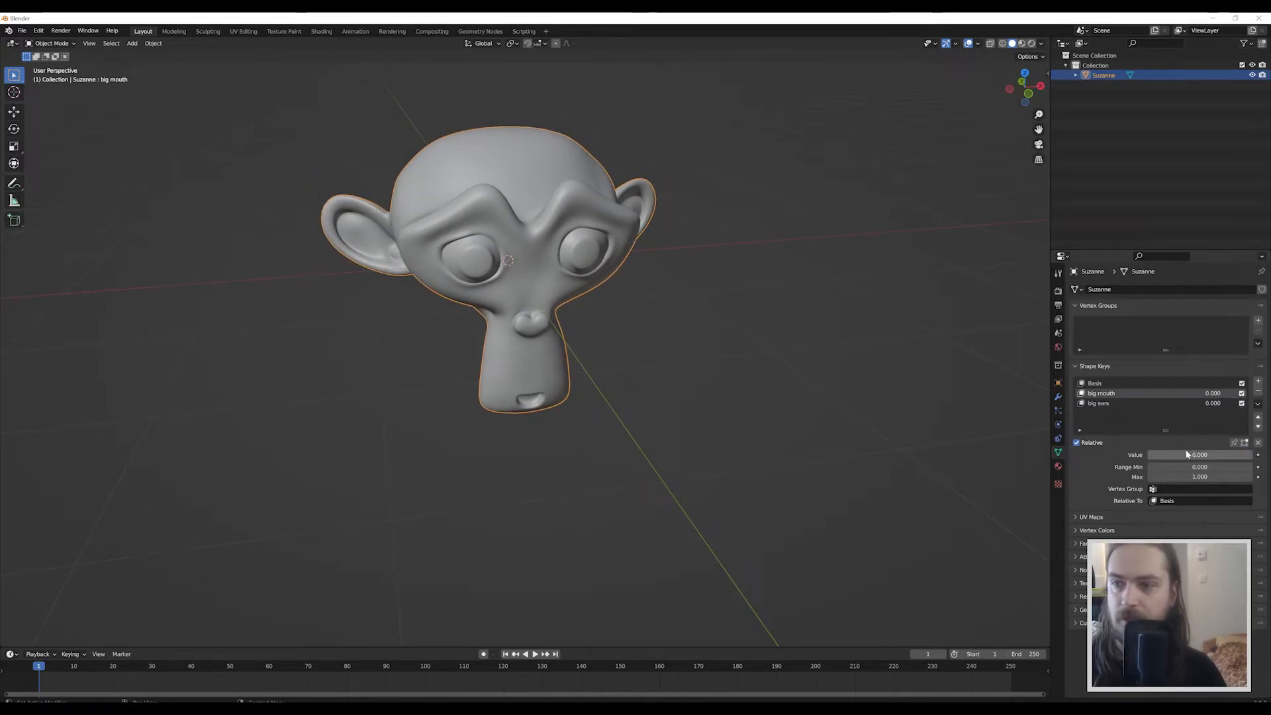
left_click_drag(1159, 454, 1240, 454)
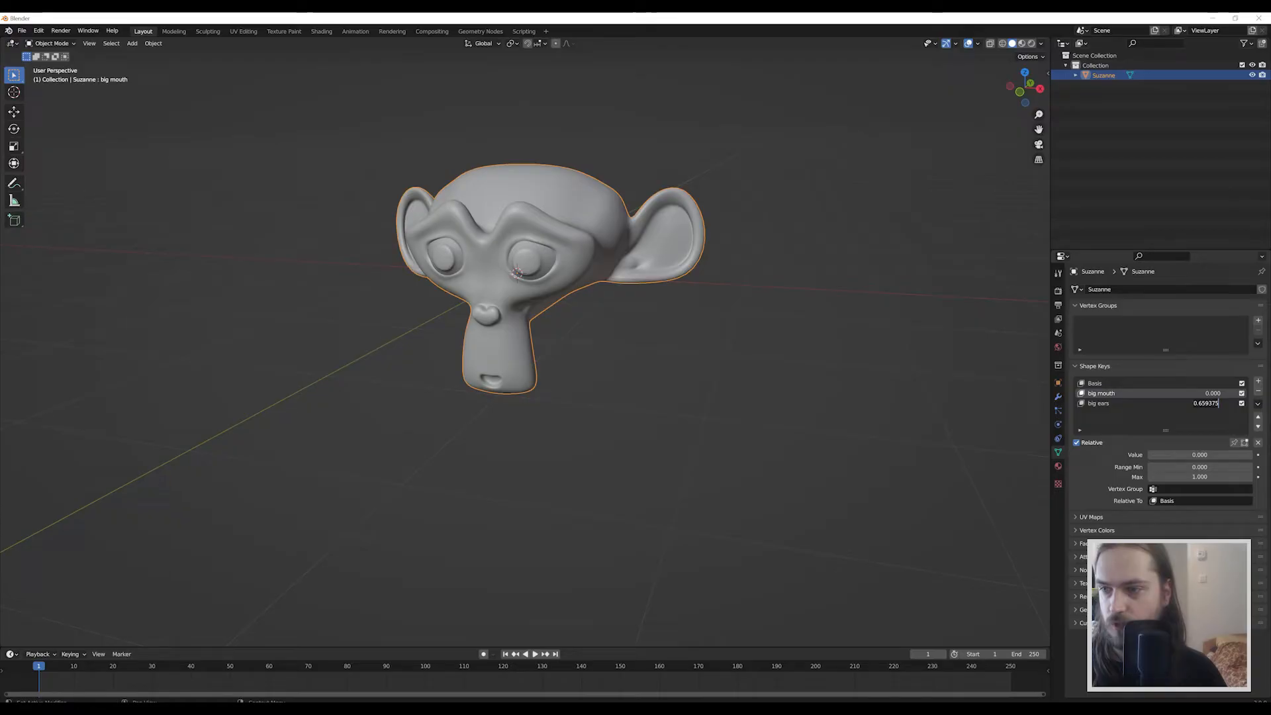
left_click(1199, 454)
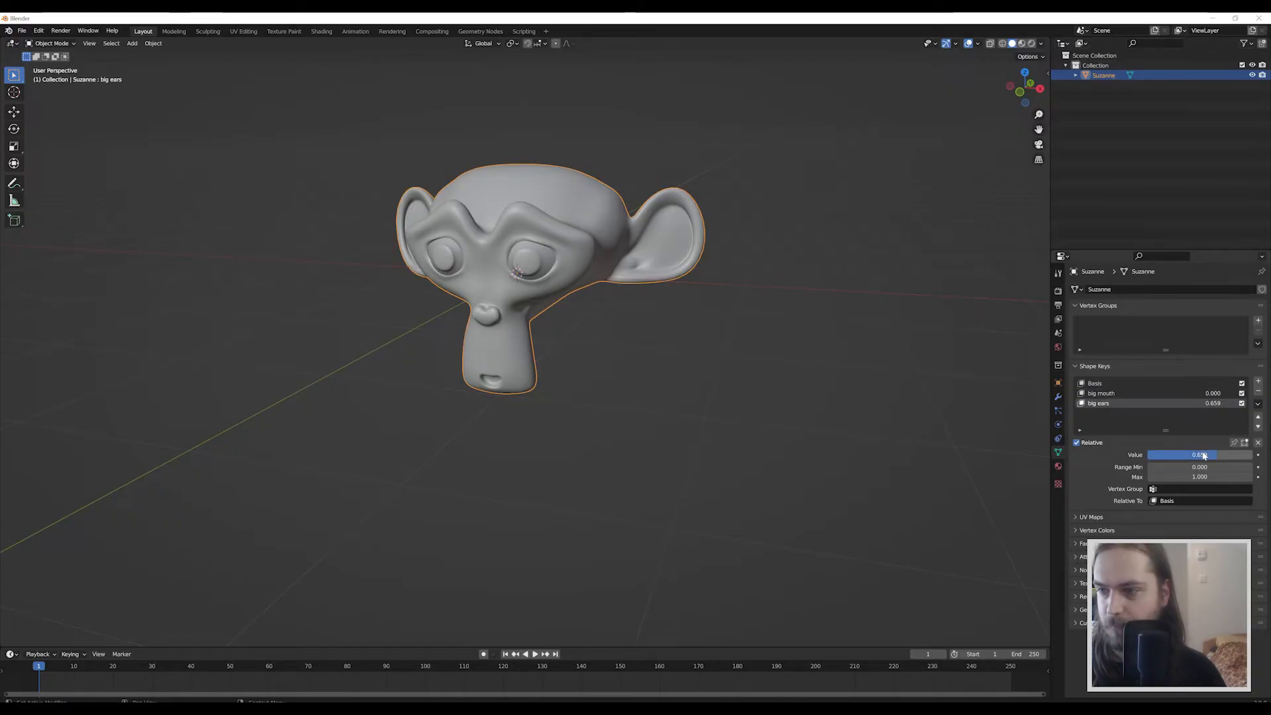
left_click_drag(1203, 454, 1151, 455)
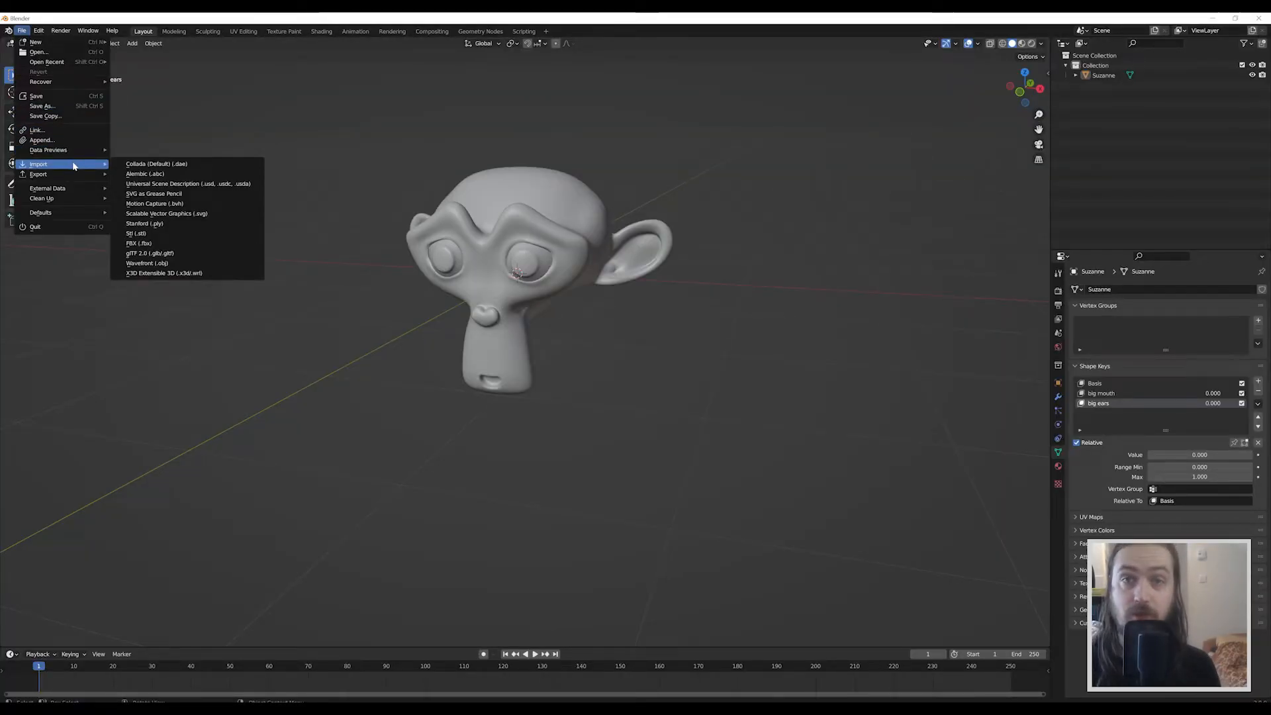
Step: Review the Bake Animation and Armature options, then export Suzanne as monkey.fbx
left_click(139, 243)
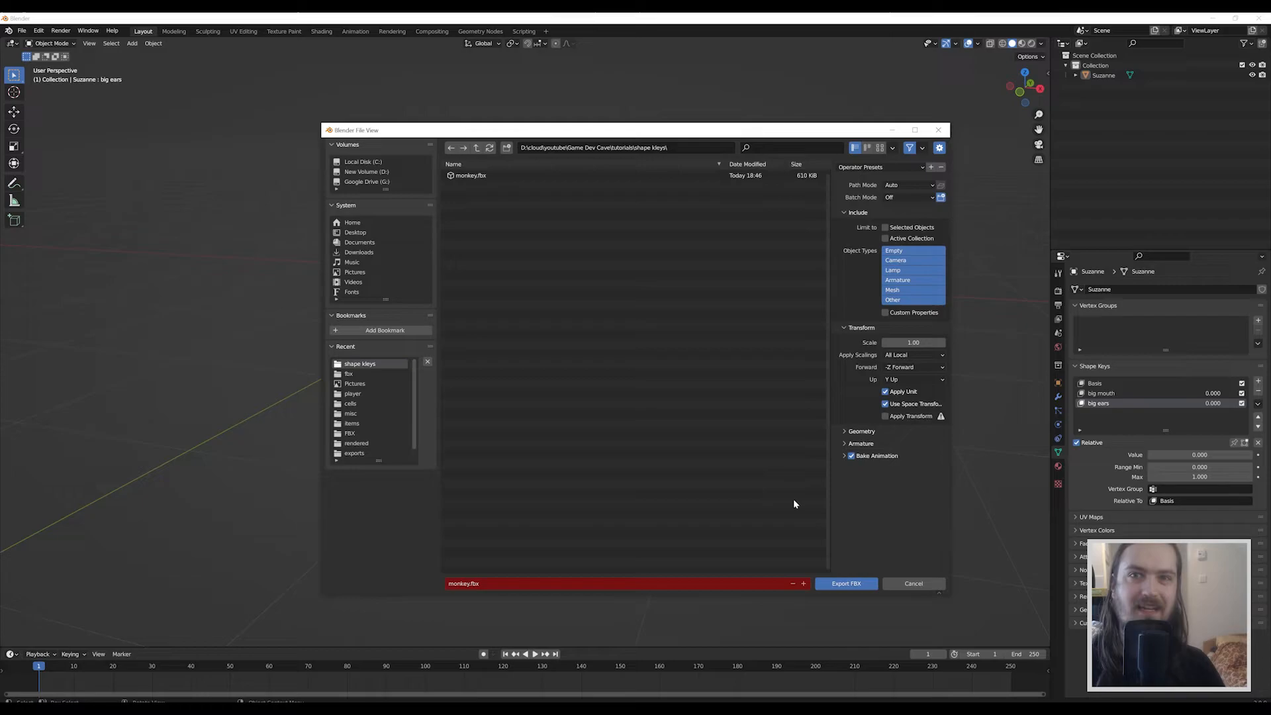
mouse_move(897, 171)
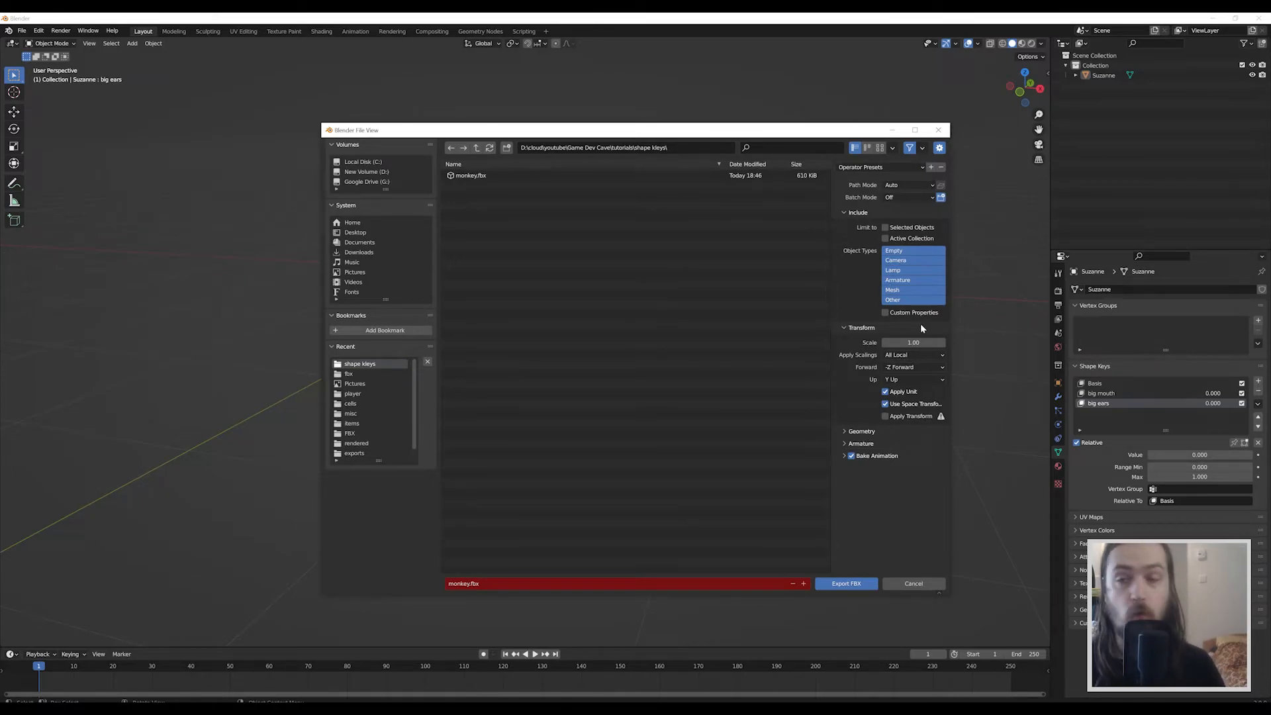
left_click(851, 455)
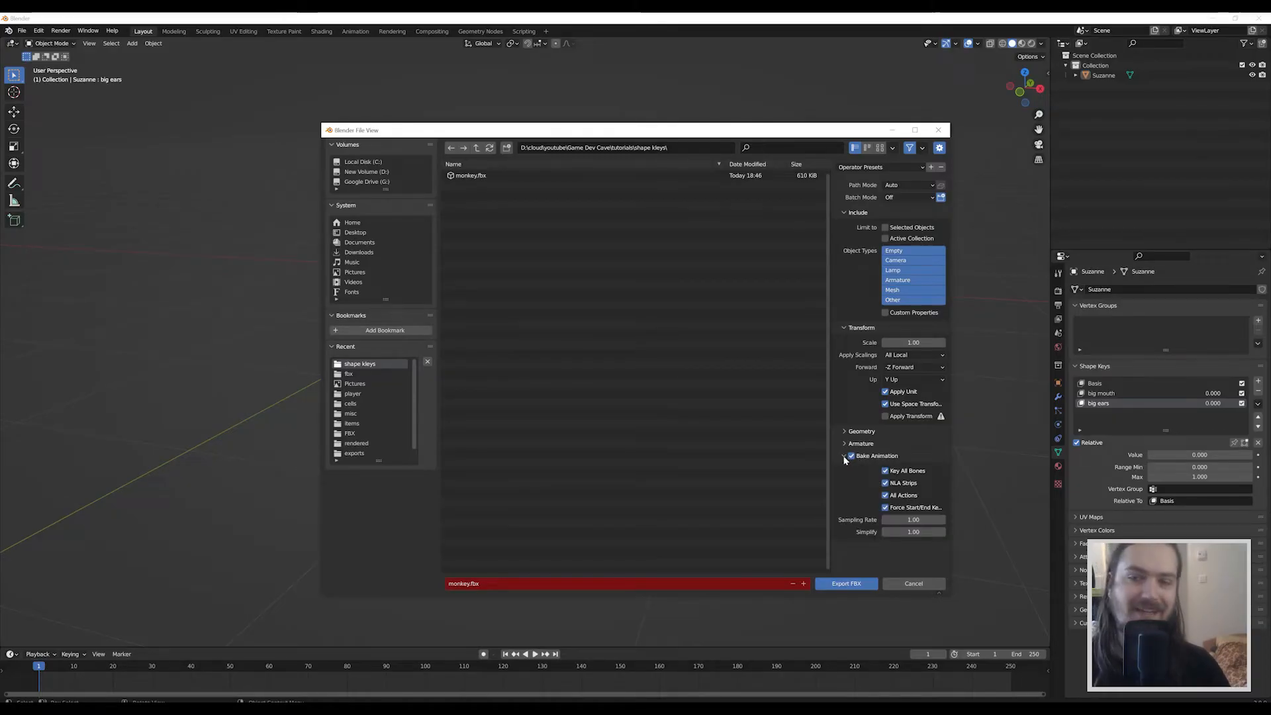
left_click(850, 455)
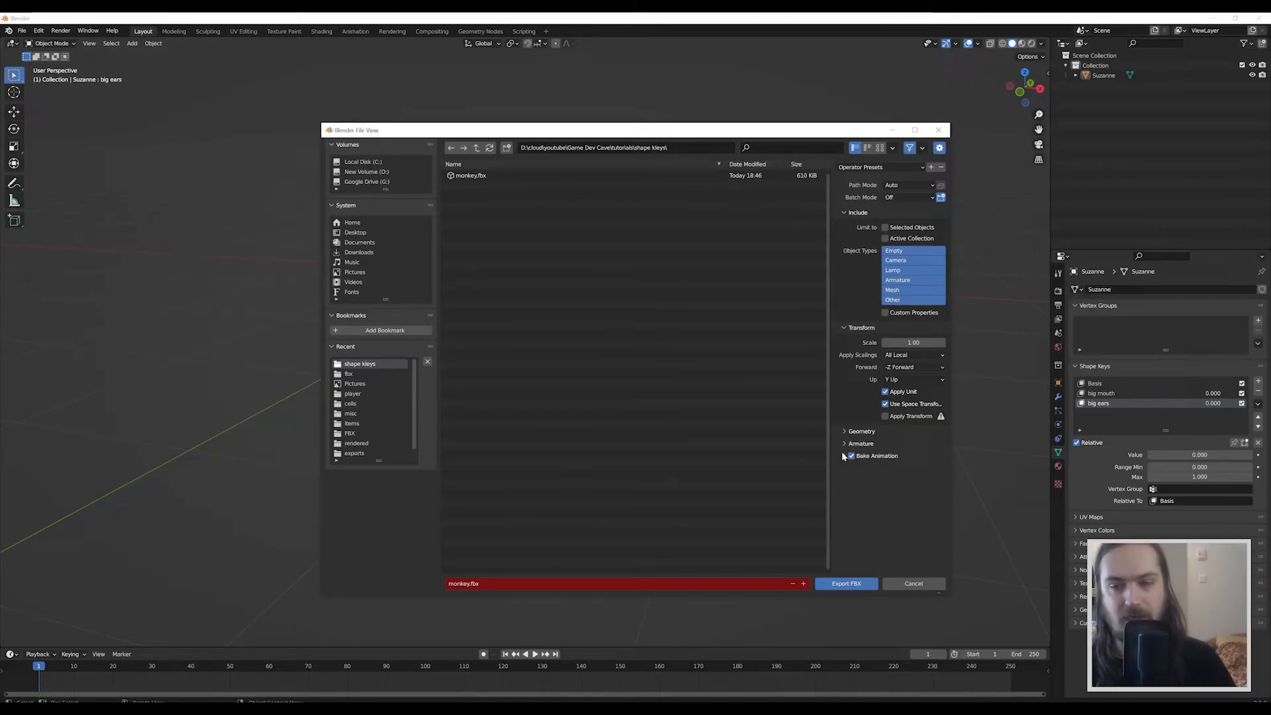
left_click(845, 443)
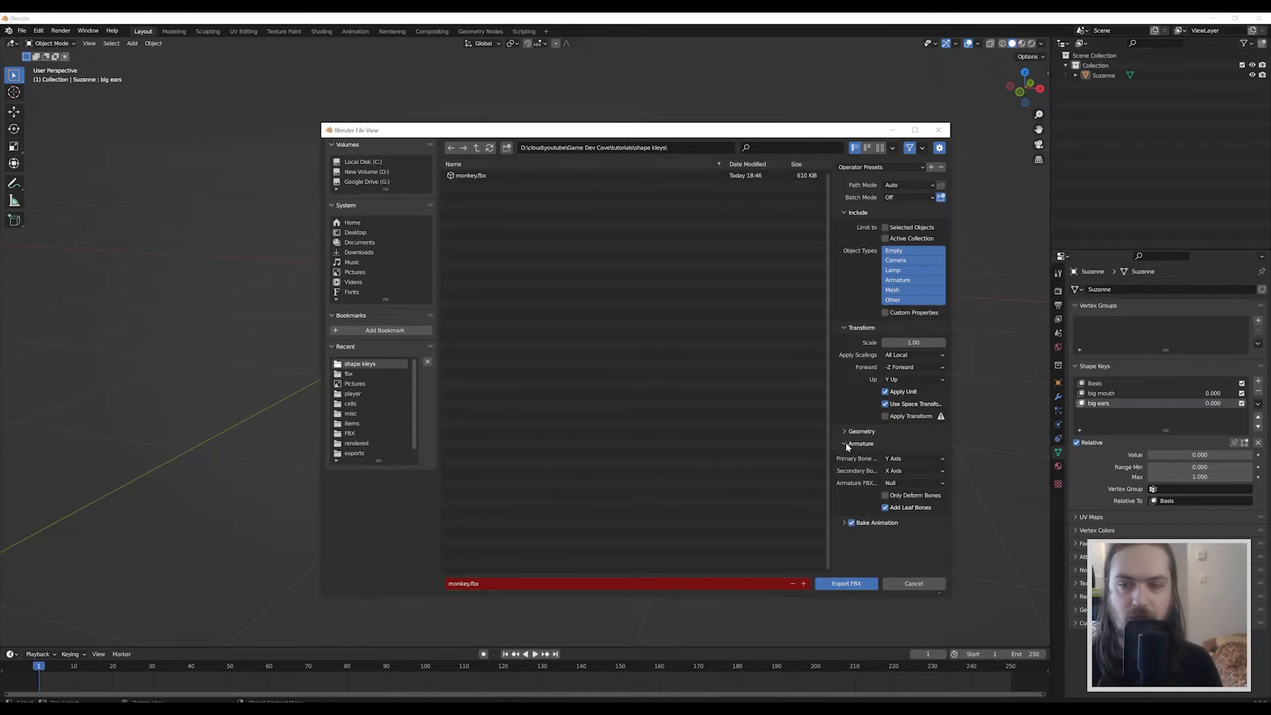
left_click(845, 443)
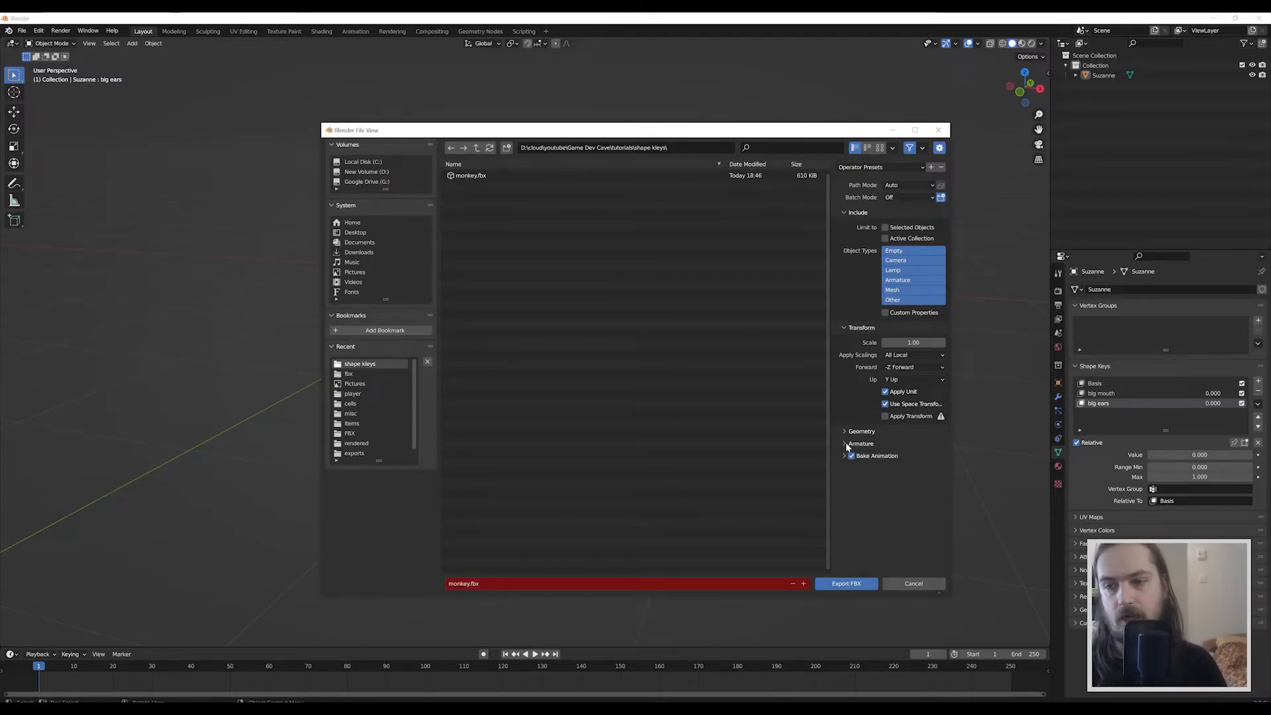
left_click(846, 582)
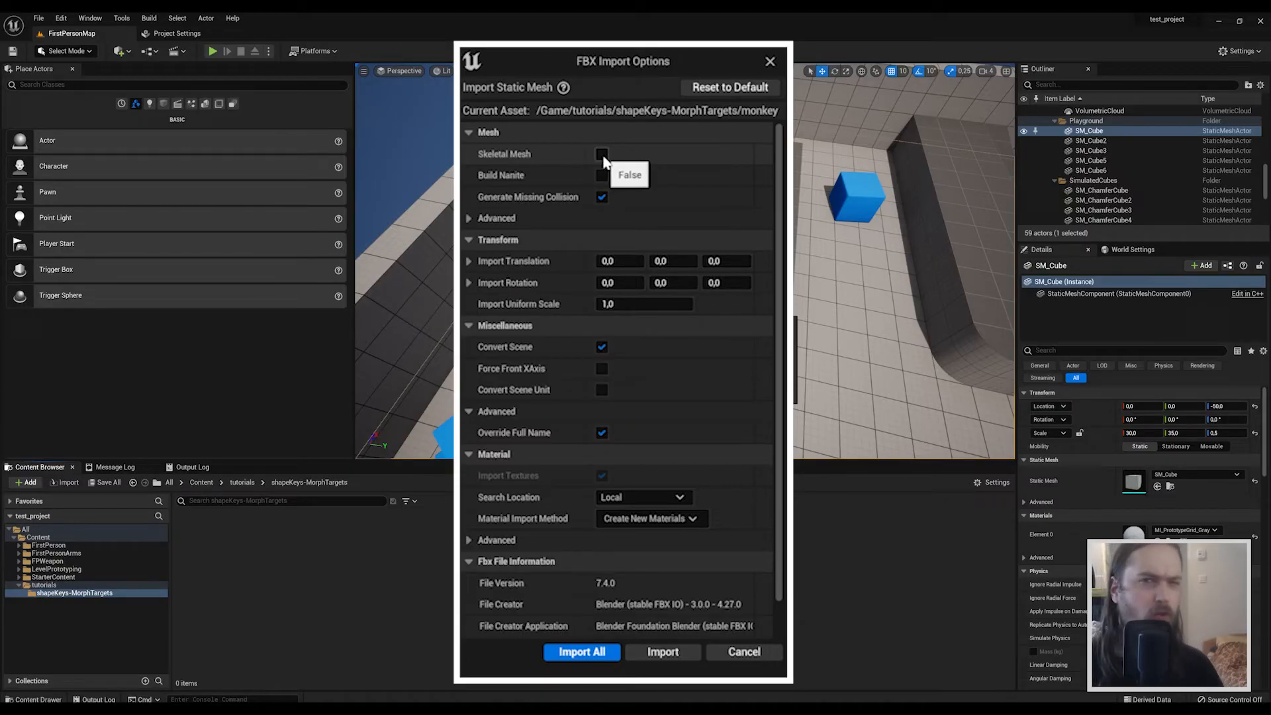
Step: Import monkey.fbx as a skeletal mesh with Import Morph Targets checked under Mesh > Advanced
left_click(602, 154)
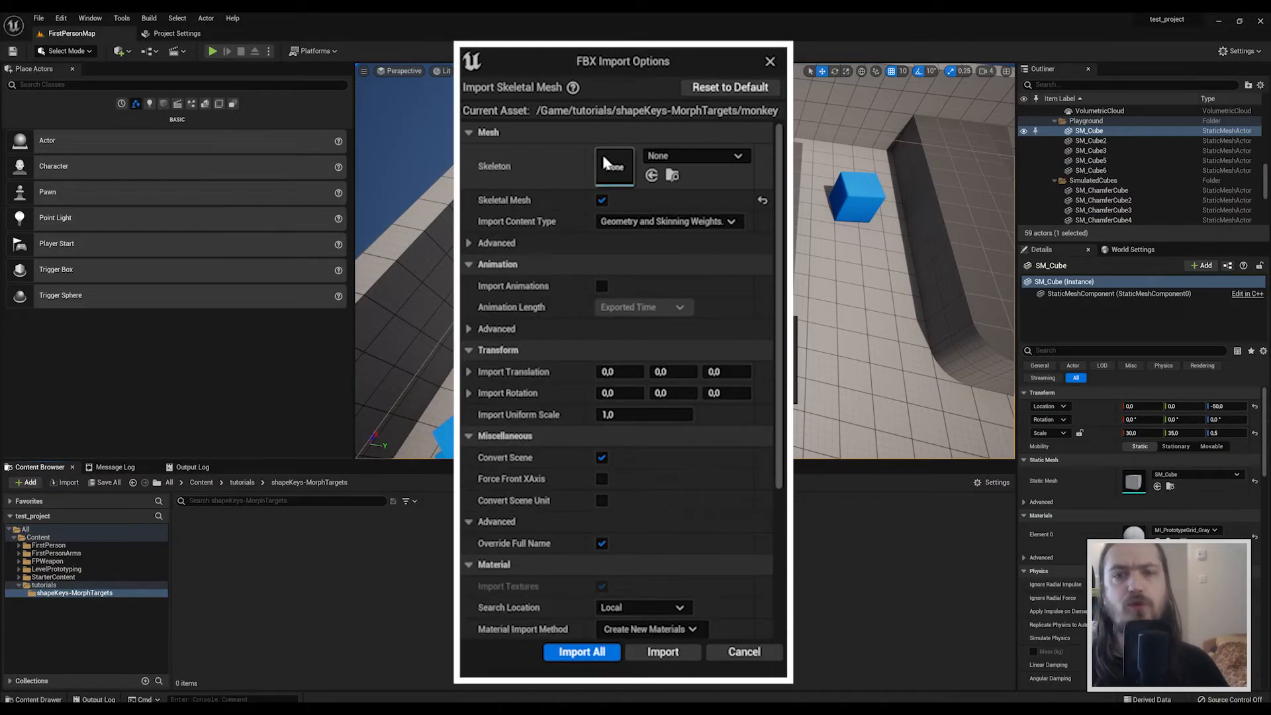
mouse_move(555, 203)
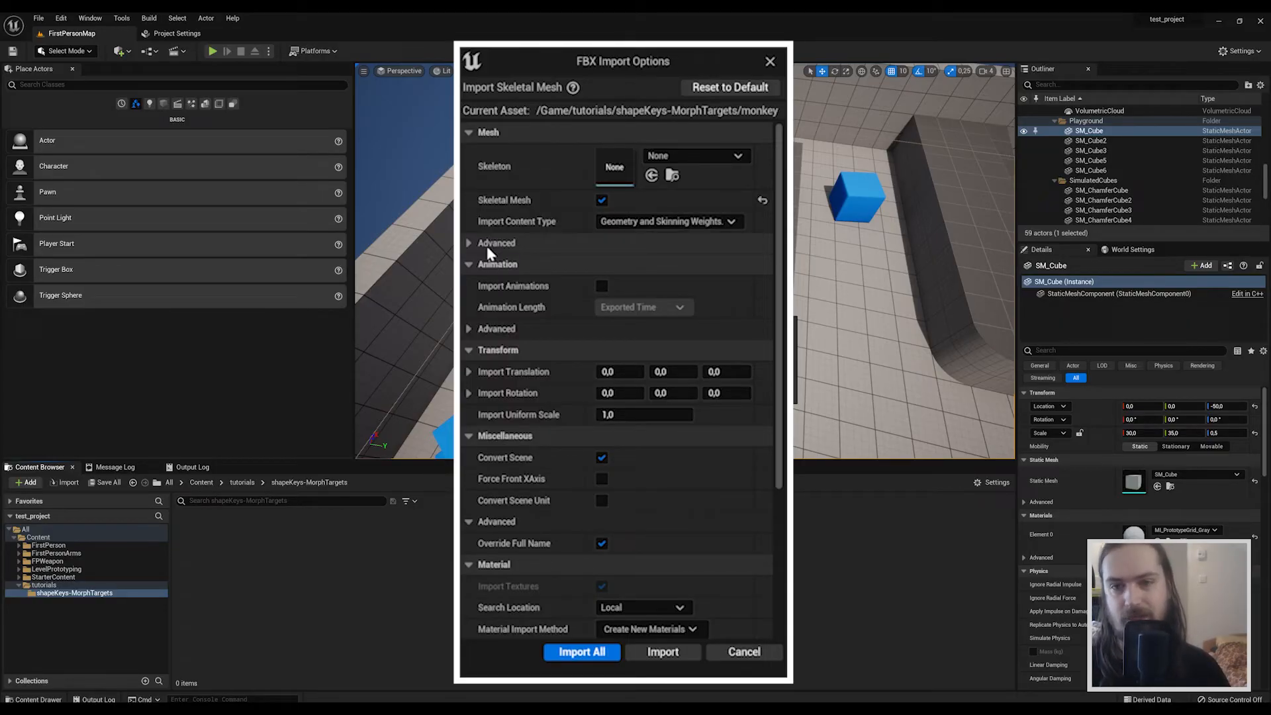
mouse_move(469, 242)
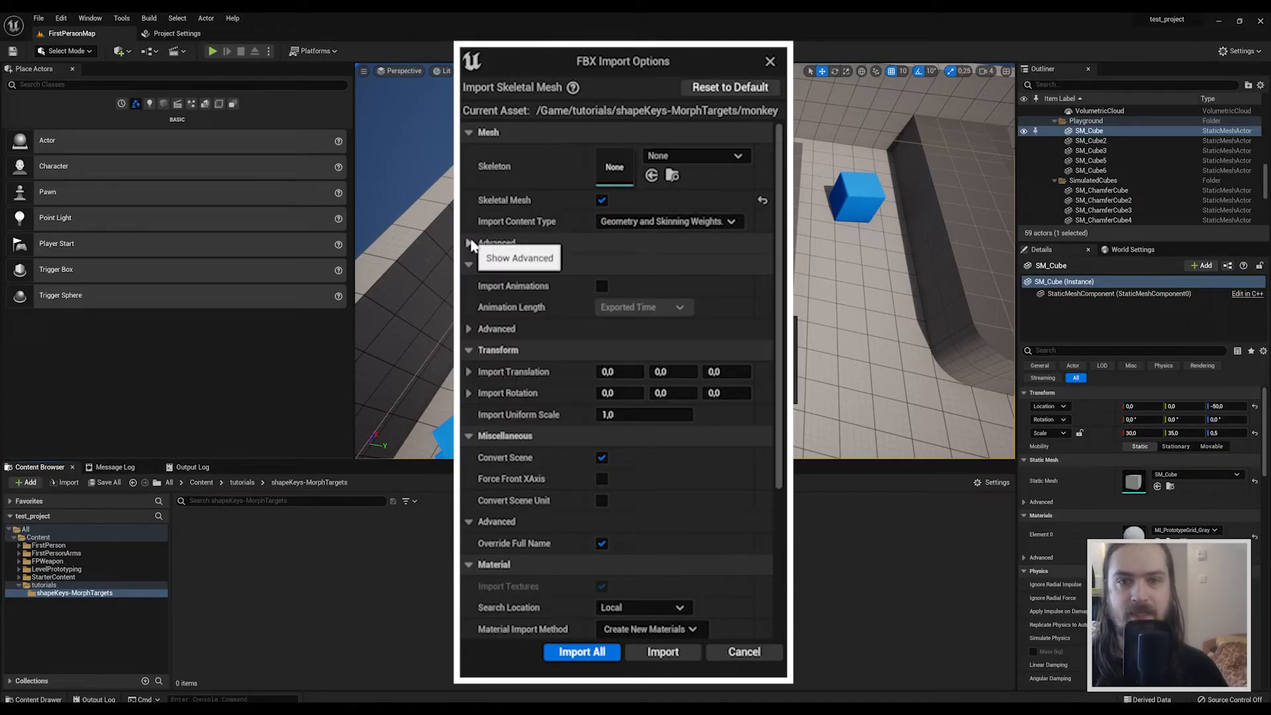
left_click(468, 242)
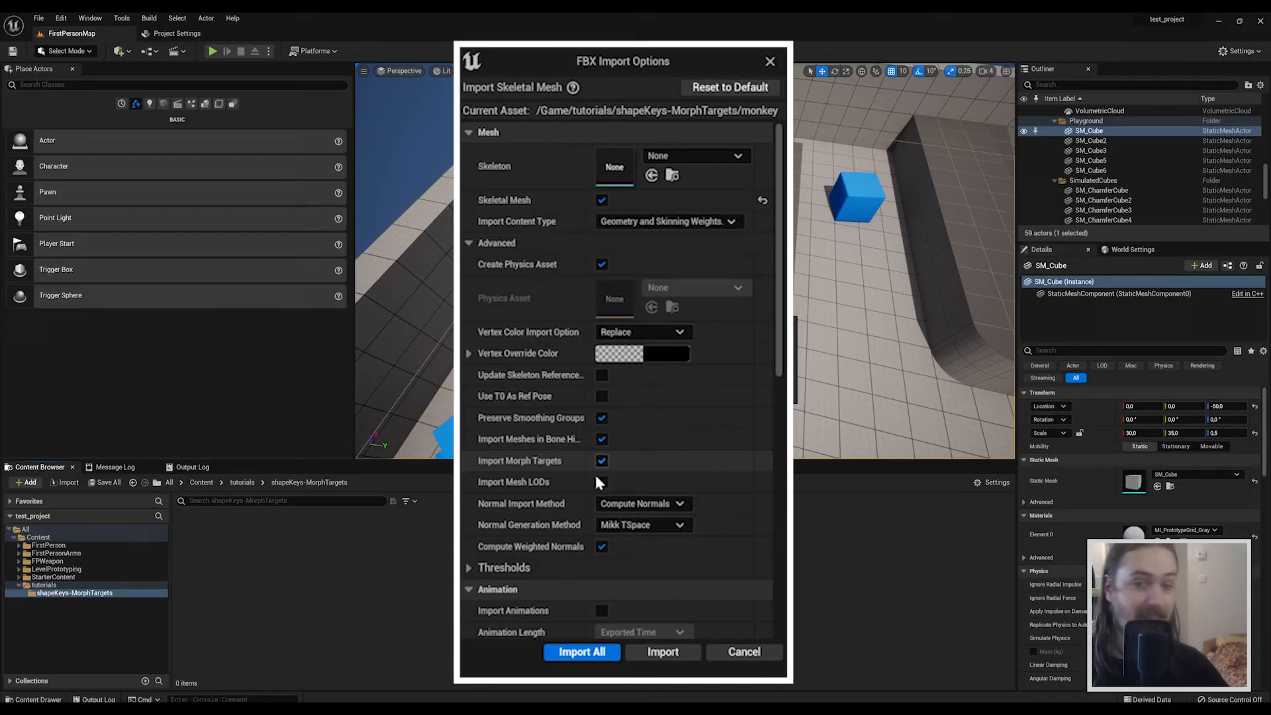
left_click(580, 652)
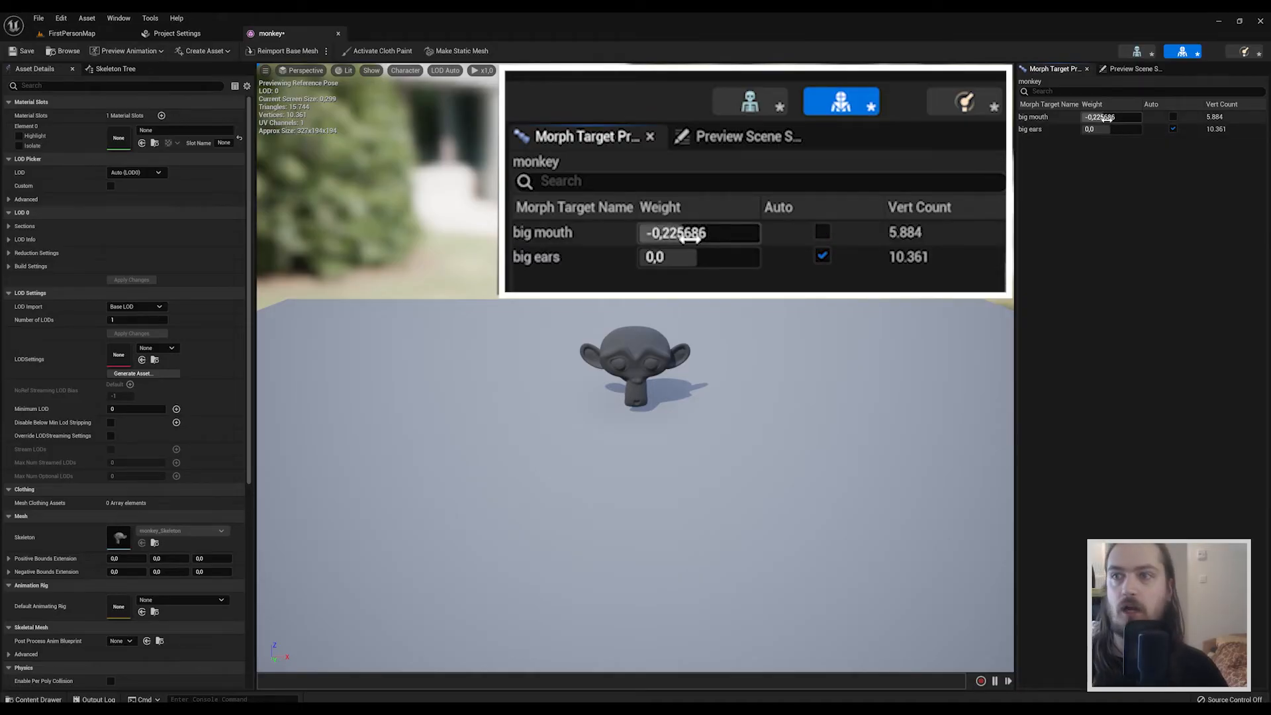
Step: Drag the big mouth morph target weight to preview it, then return it near zero
left_click_drag(697, 233, 746, 233)
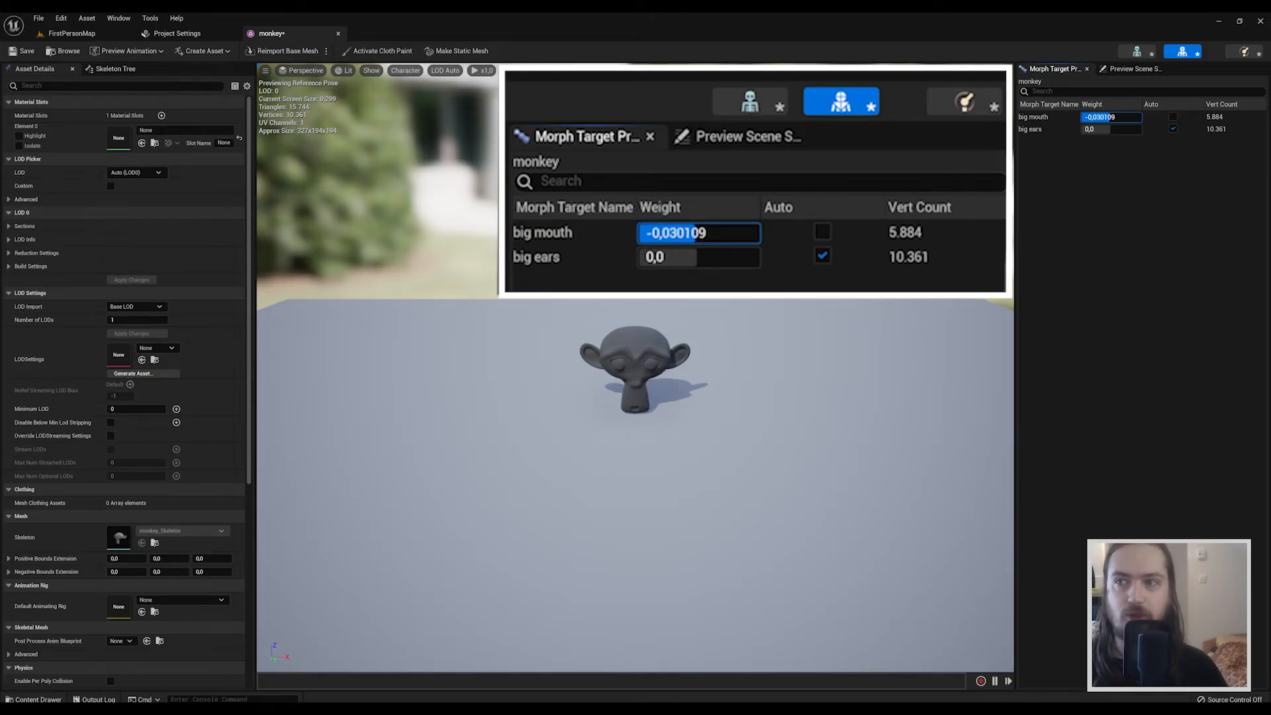
left_click_drag(682, 233, 705, 233)
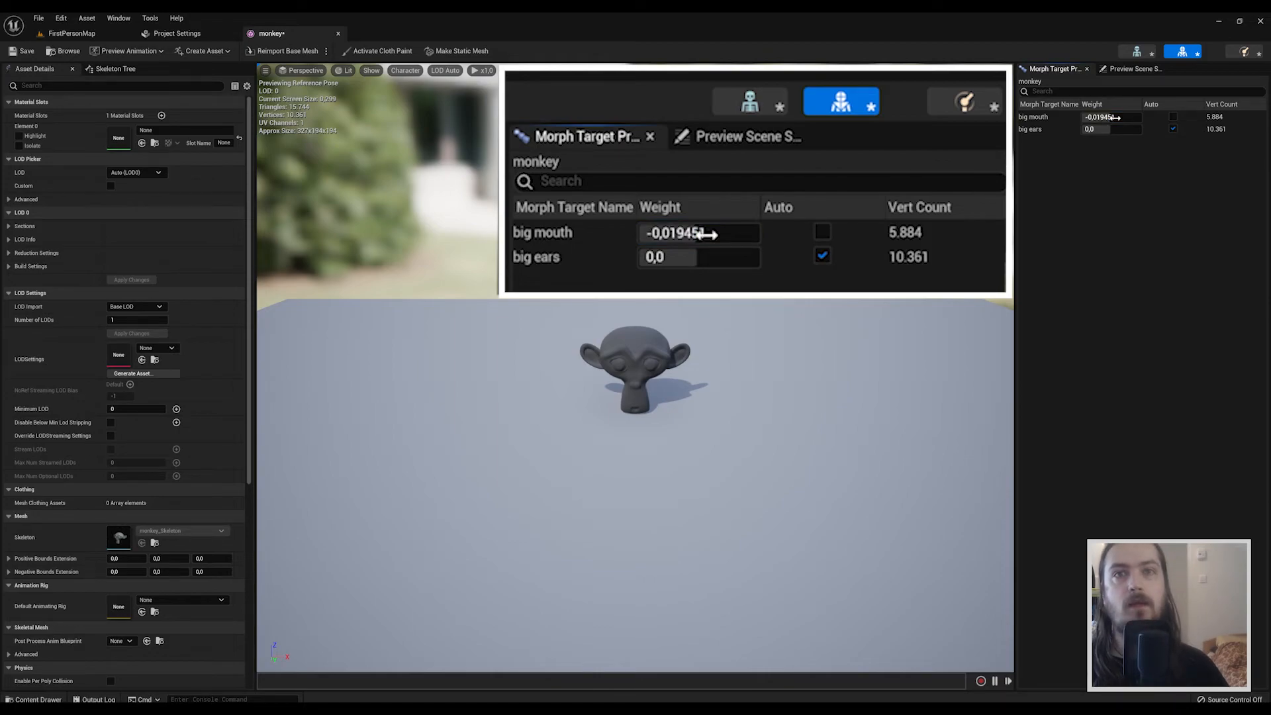